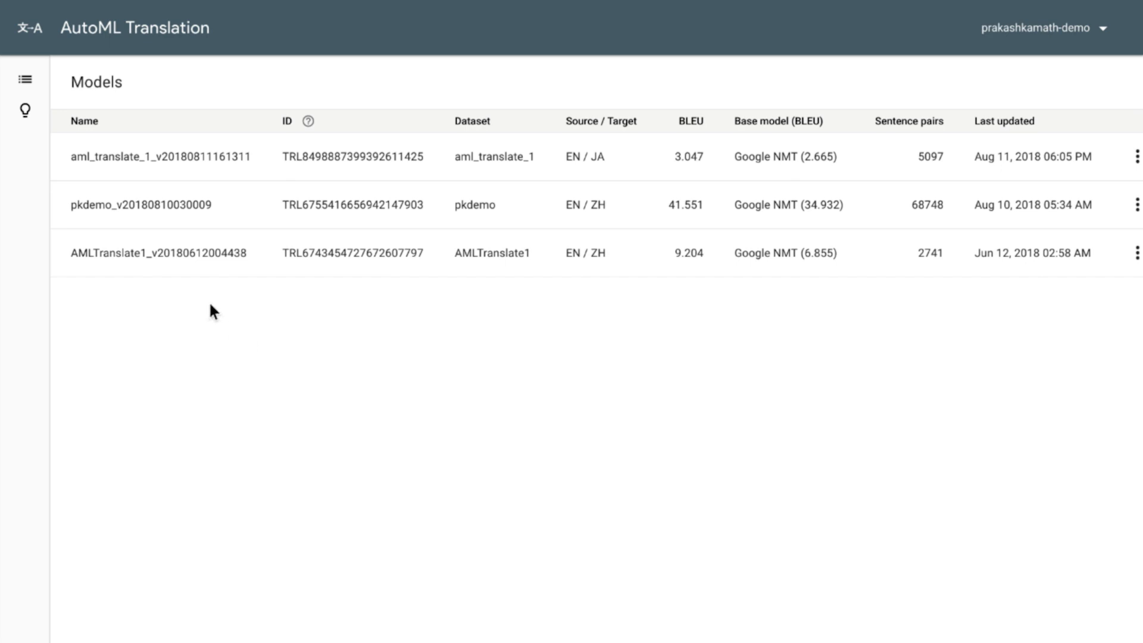
- Switch from Models to the Datasets list, where aml_translate_2 is still importing
left_click(25, 79)
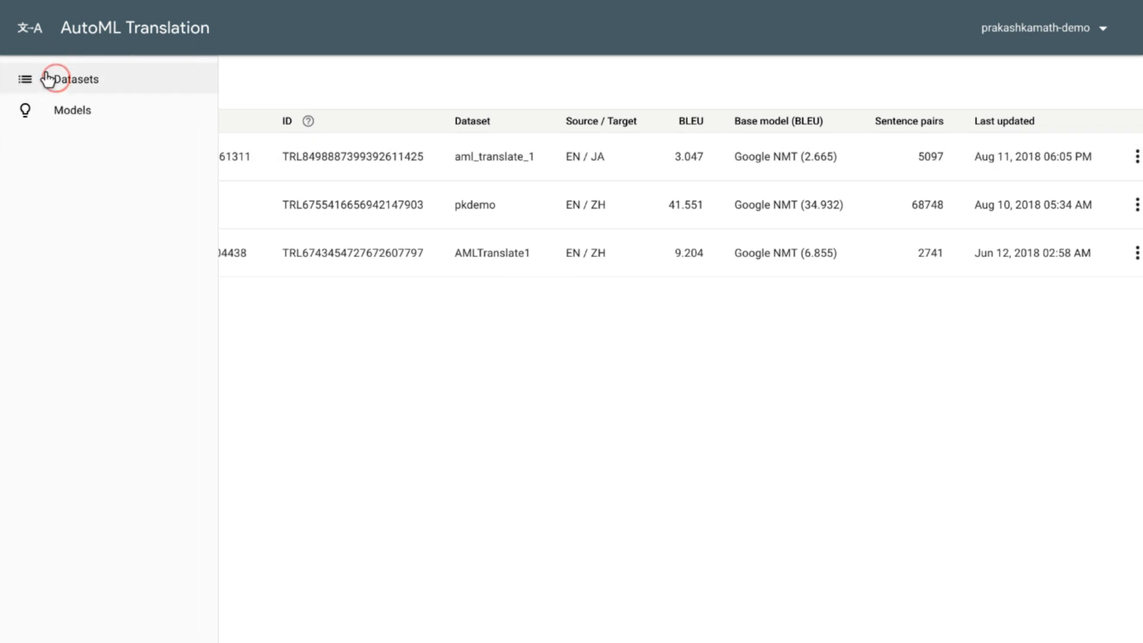
left_click(78, 78)
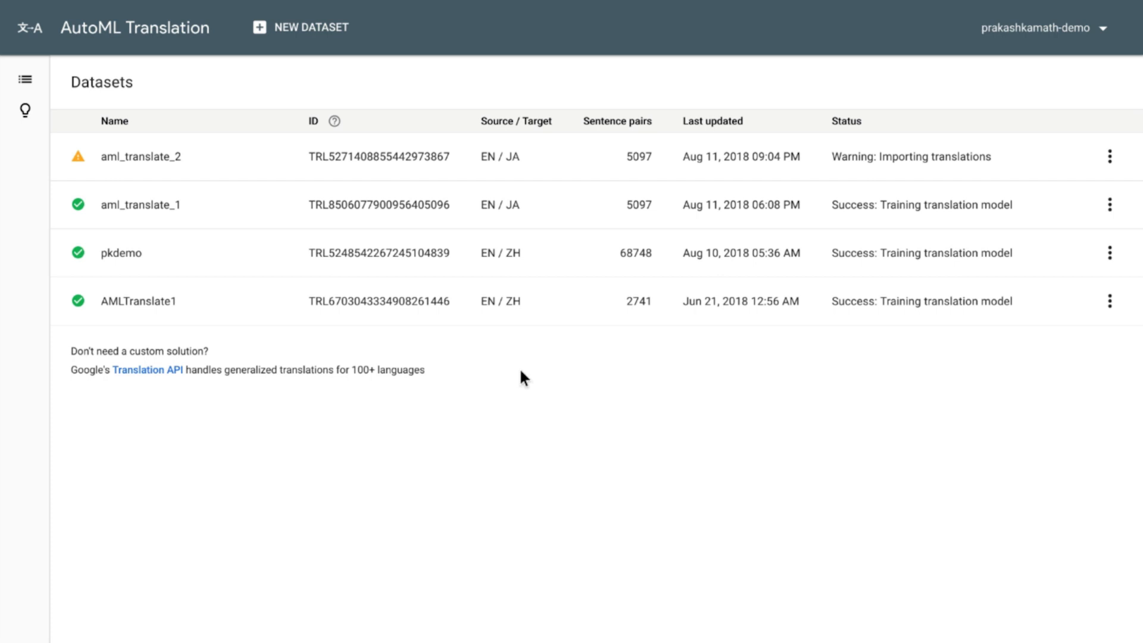
mouse_move(305, 33)
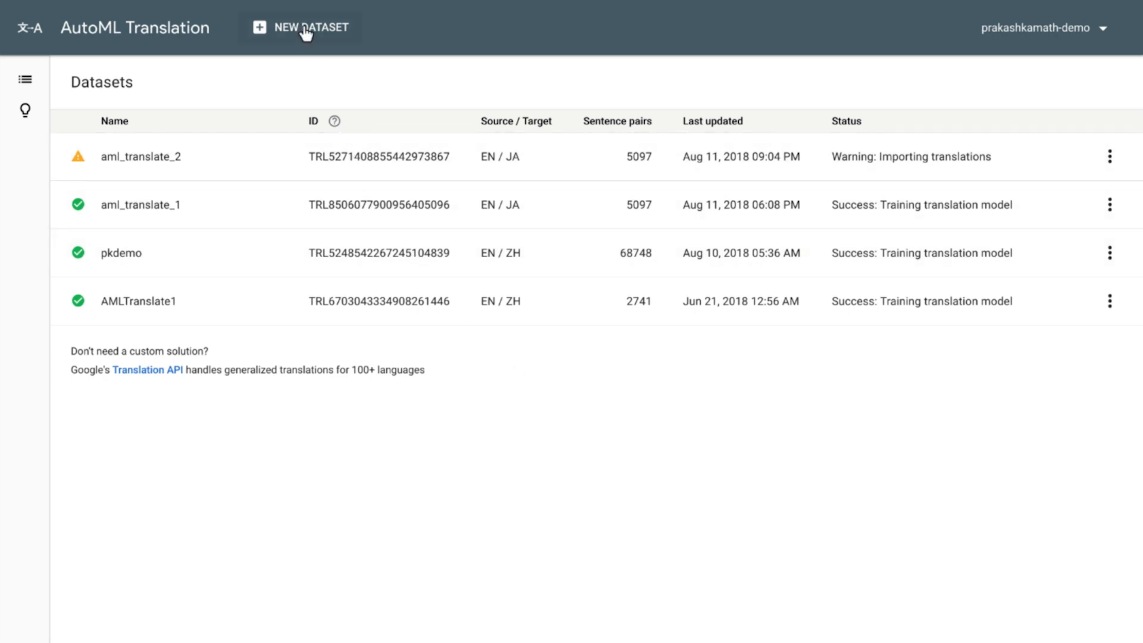
- Start a new dataset named aml_translate_3, translating English to Japanese
left_click(300, 28)
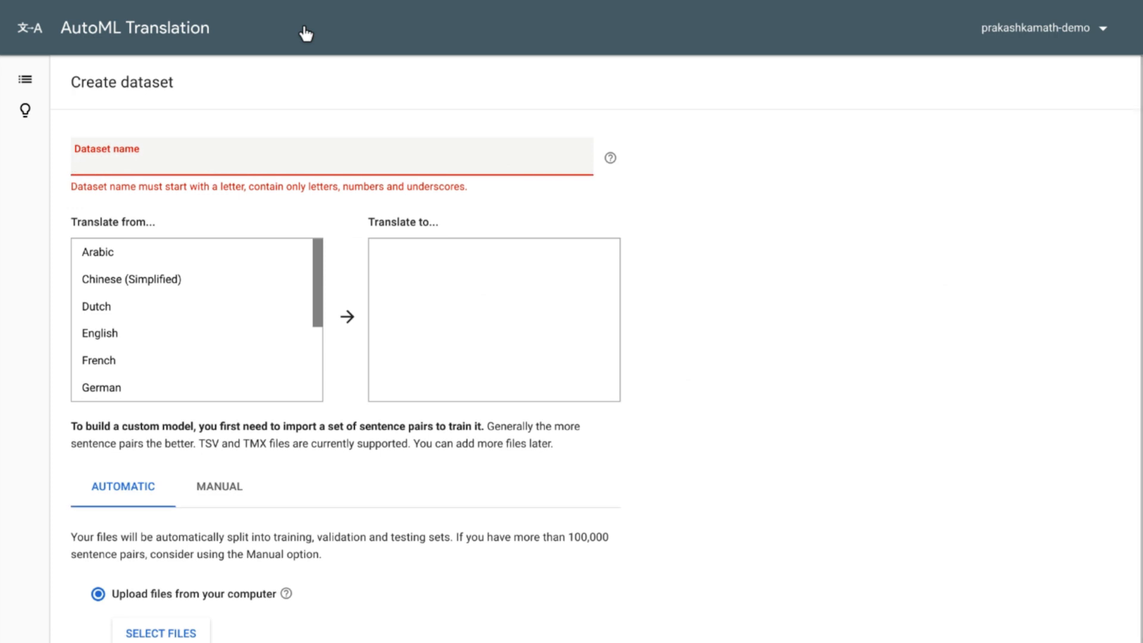
type("aml_translate_3")
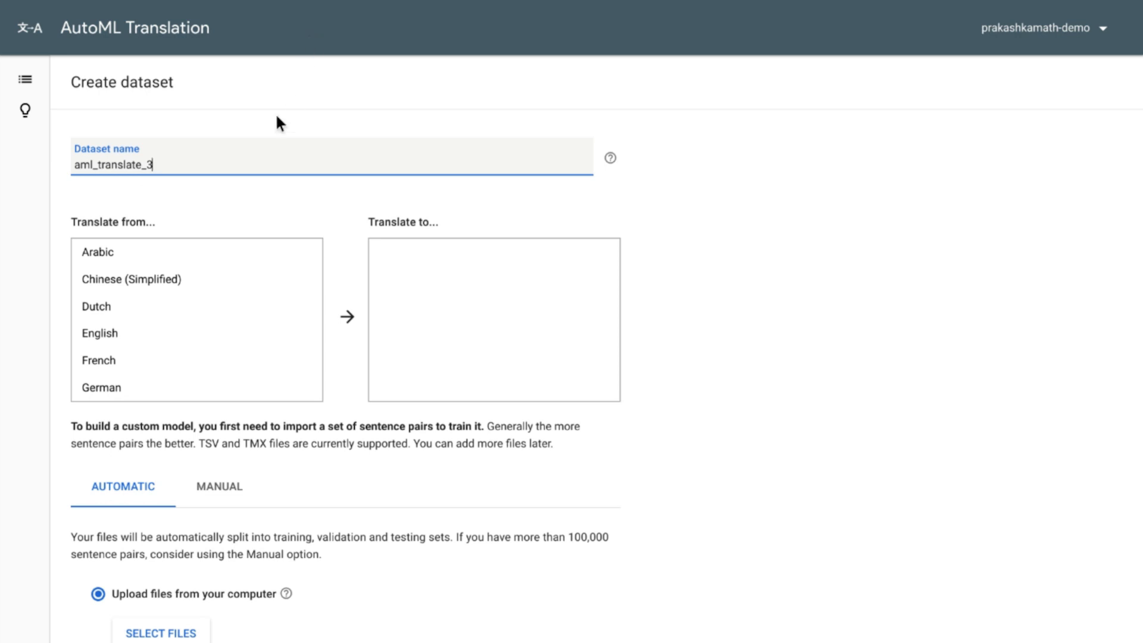
left_click(100, 332)
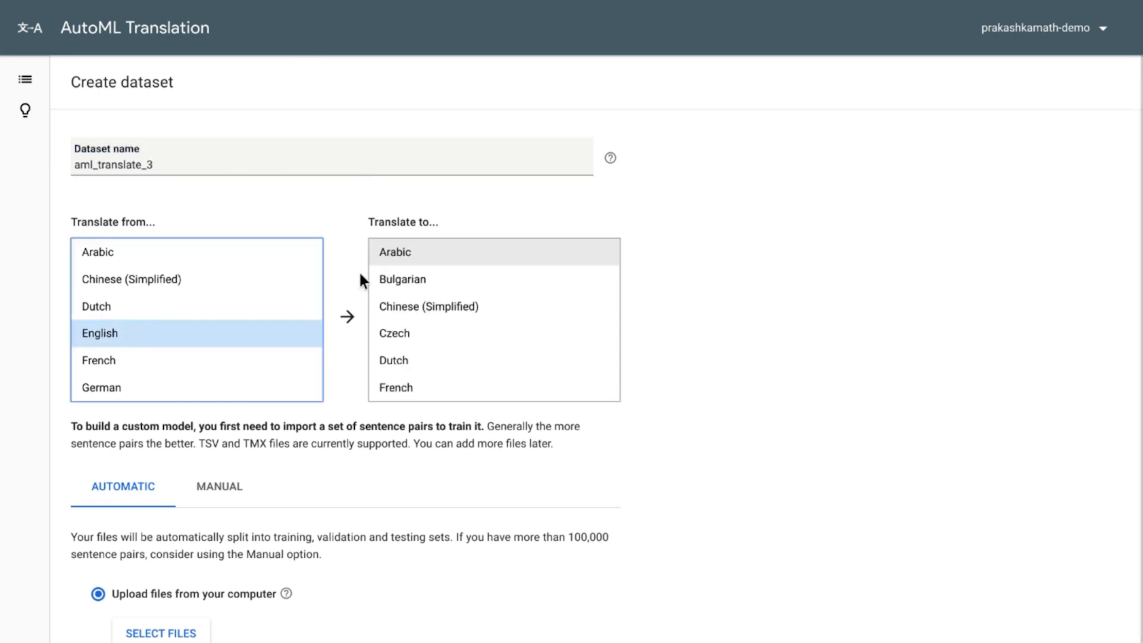
left_click(408, 251)
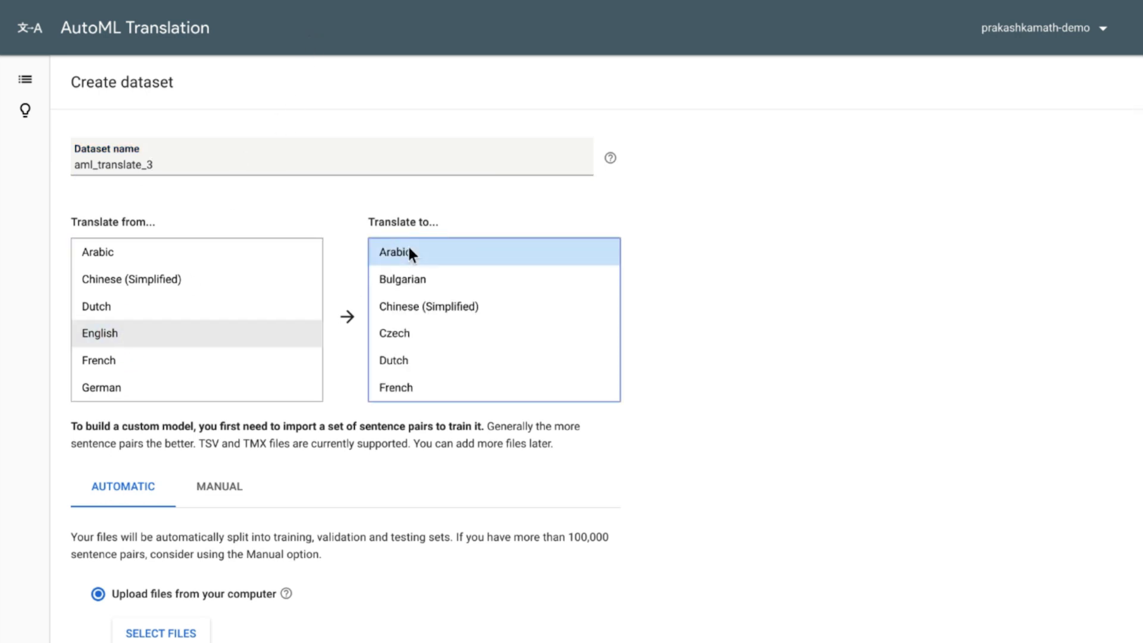
left_click(403, 386)
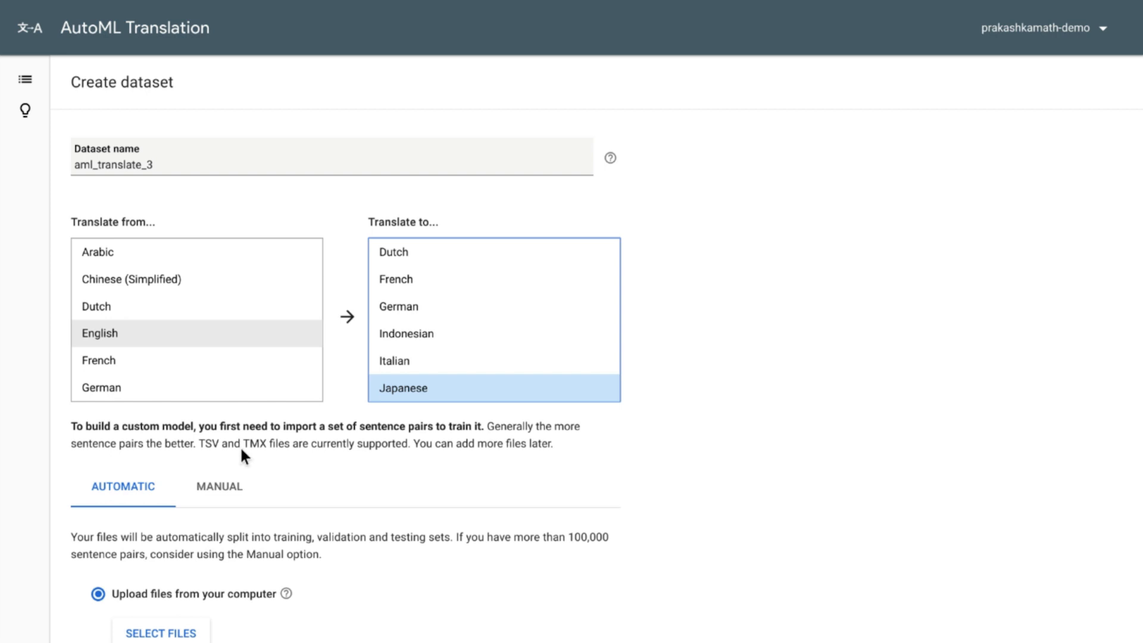
scroll("down", 3)
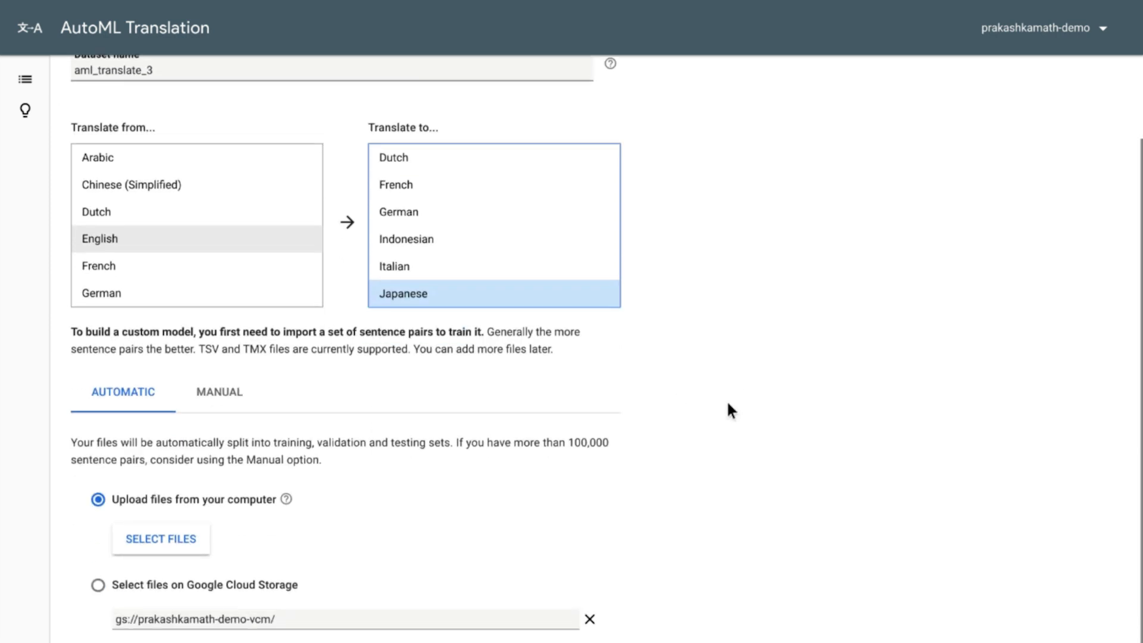
left_click(218, 392)
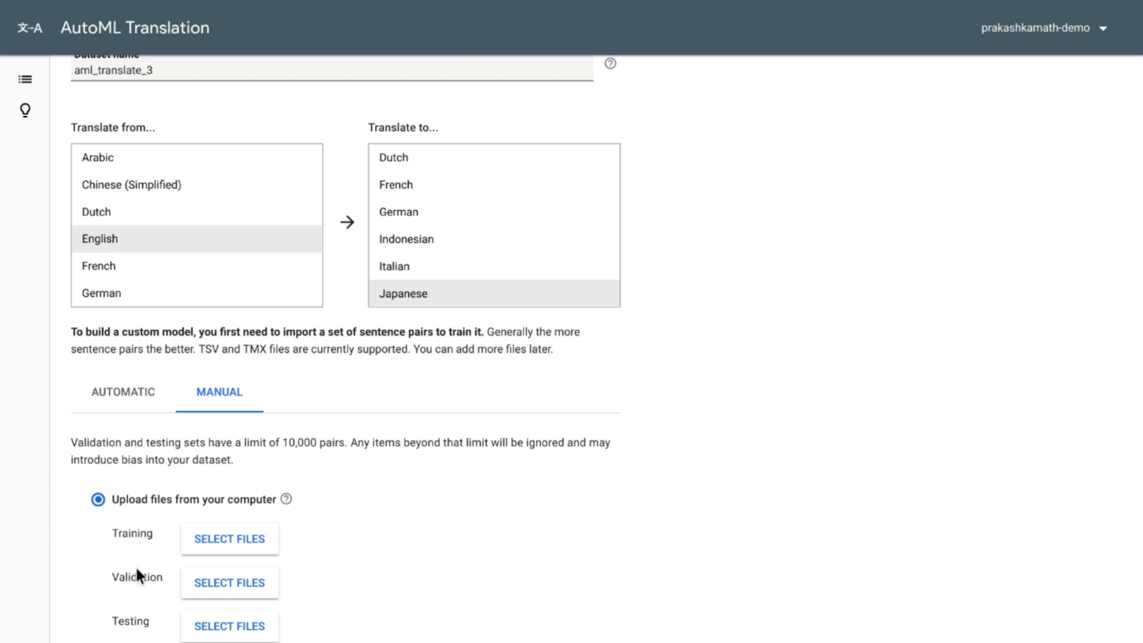
mouse_move(128, 637)
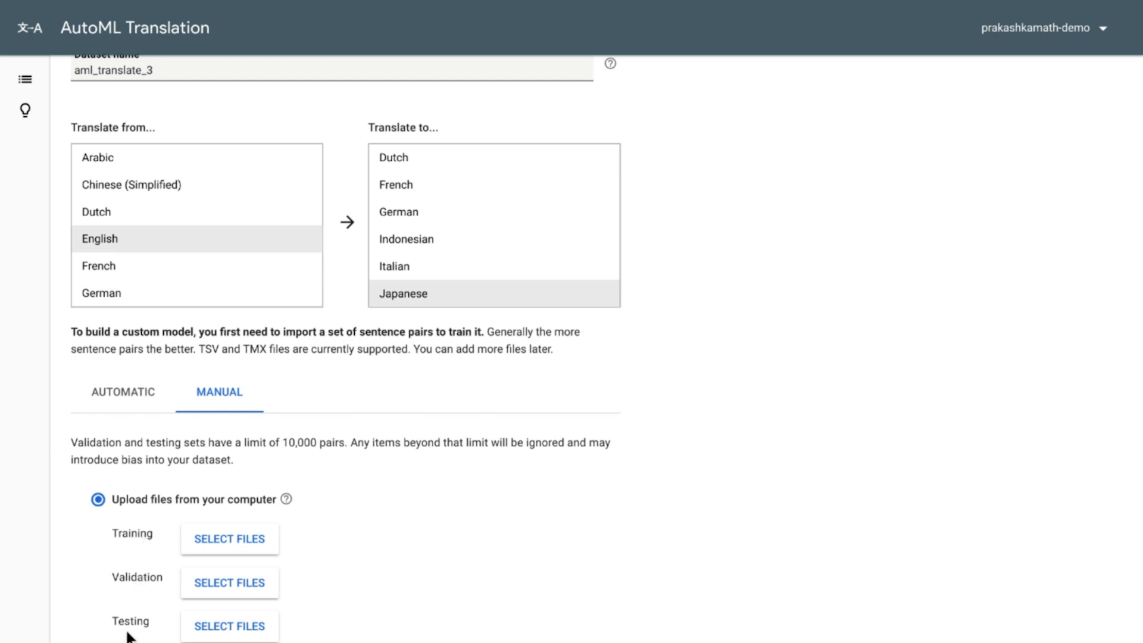
mouse_move(128, 399)
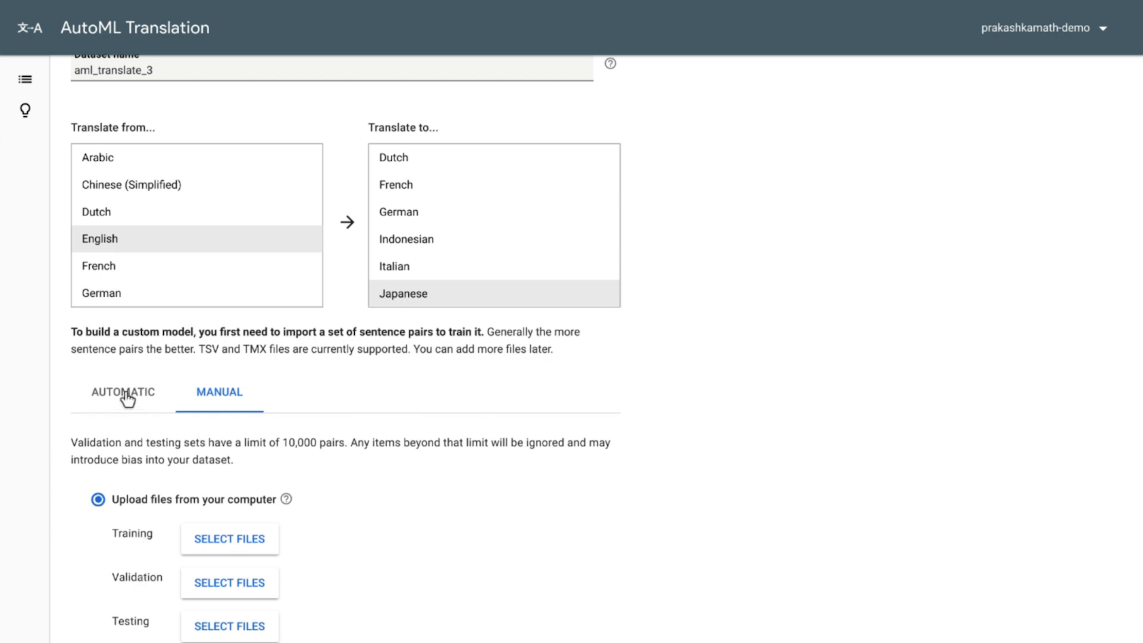
left_click(123, 391)
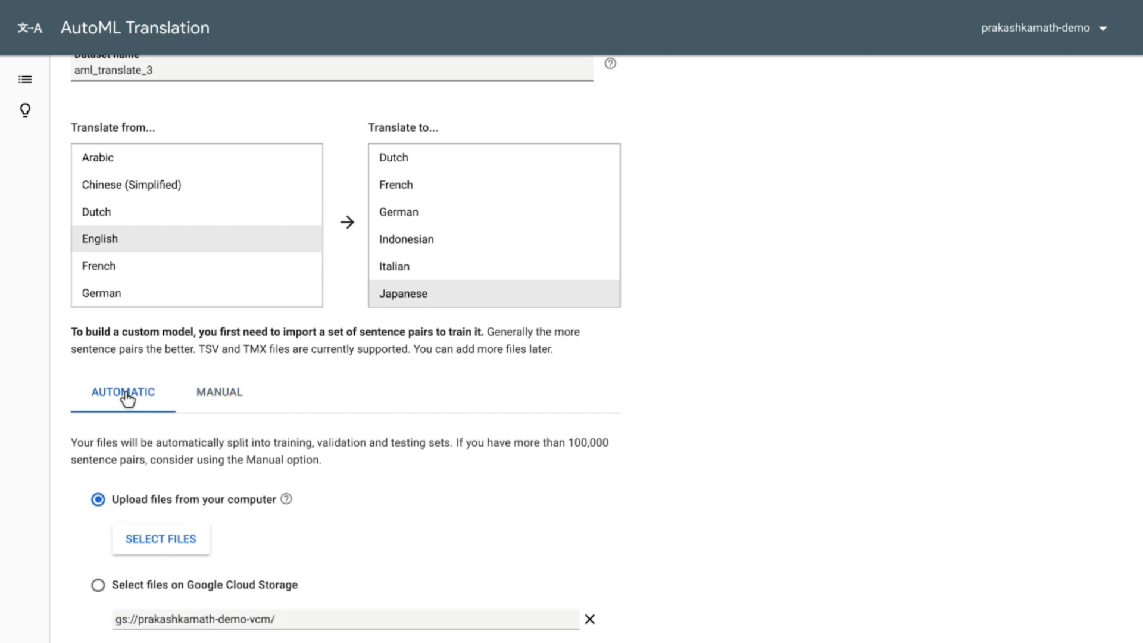
mouse_move(151, 421)
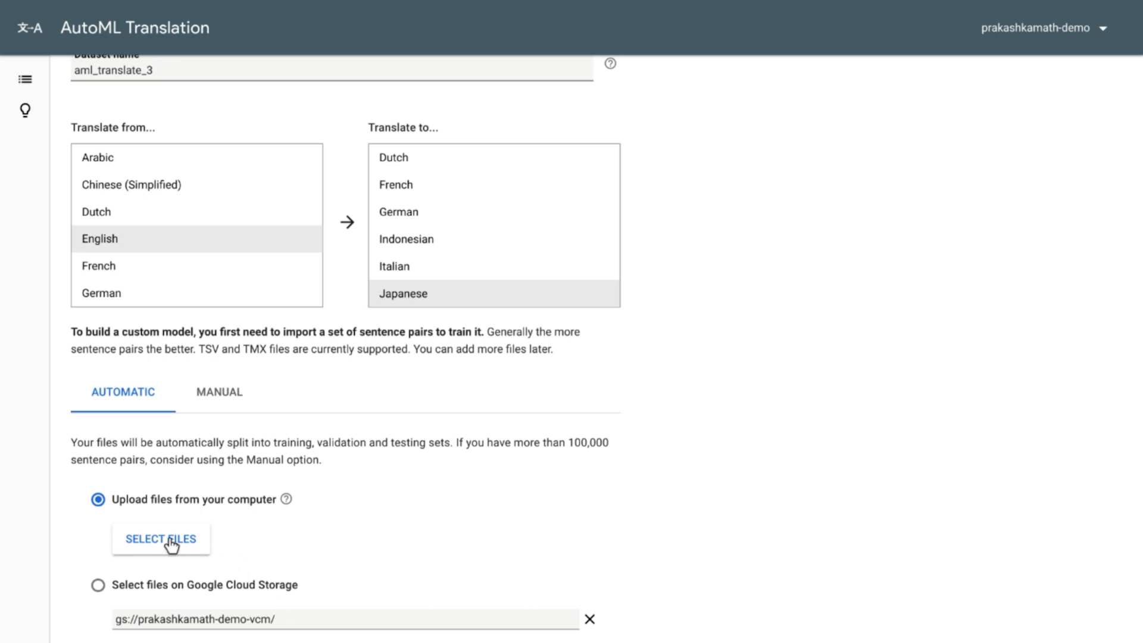
- Attach en-ja.tmx from Drive as the dataset's sentence-pair upload file
left_click(160, 538)
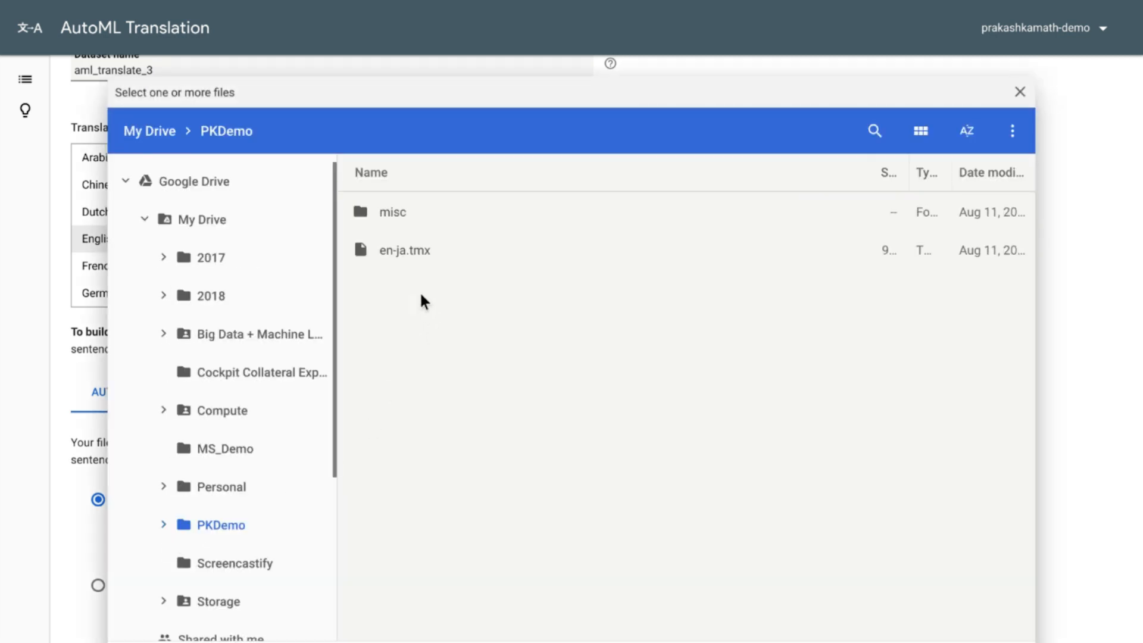
left_click(405, 250)
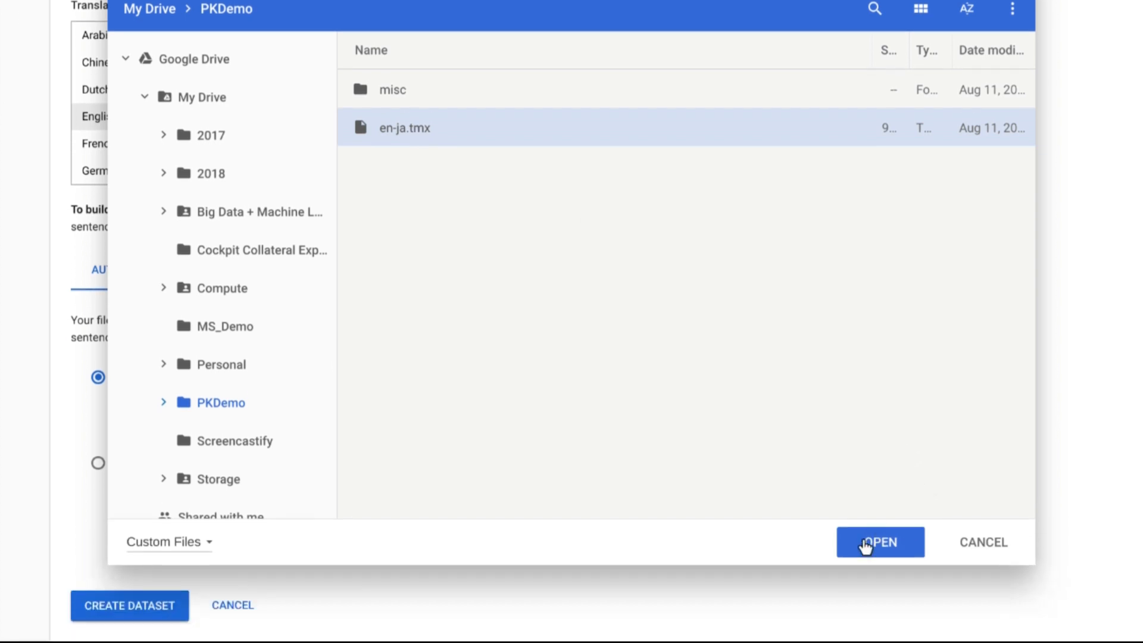
left_click(880, 542)
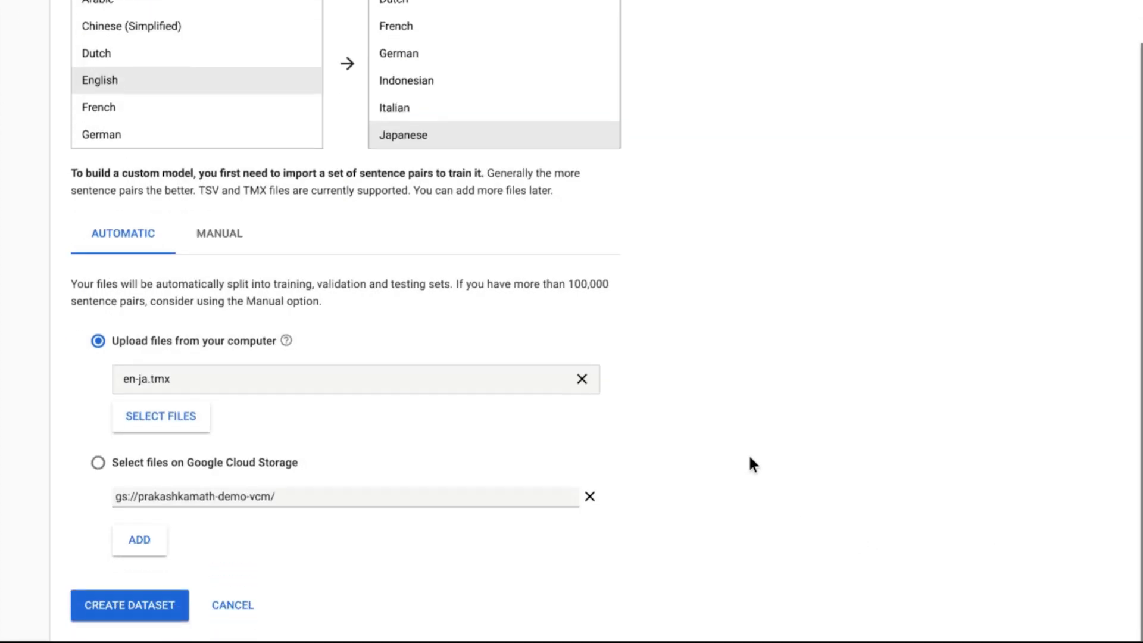
scroll("down", 3)
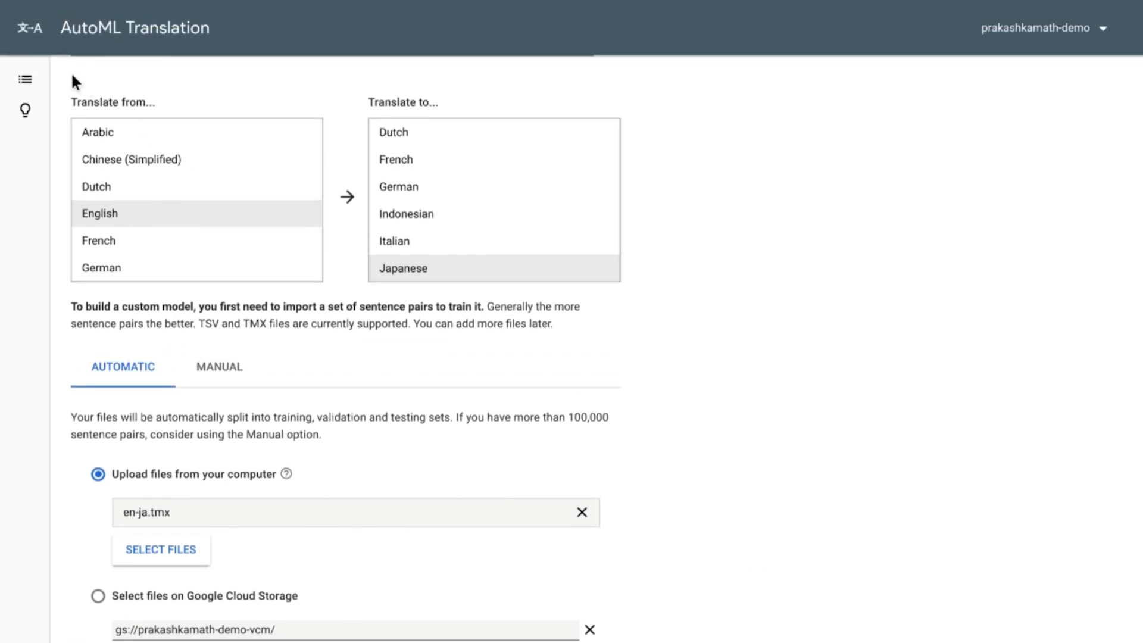
- Leave the new-dataset form for the Datasets list and open aml_translate_2
left_click(25, 79)
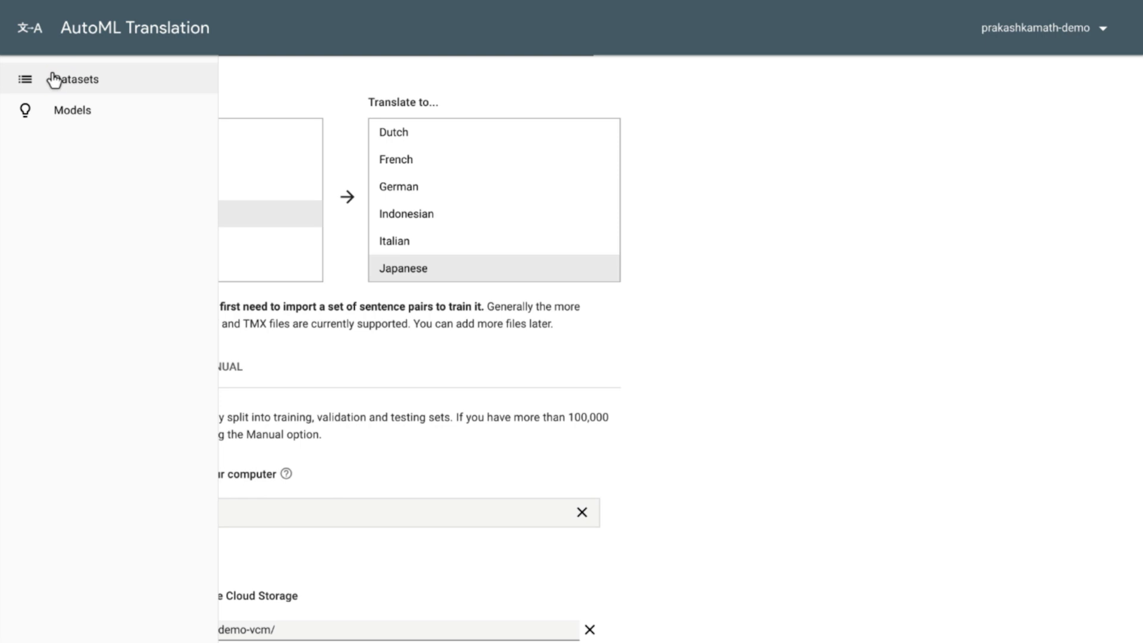
left_click(76, 79)
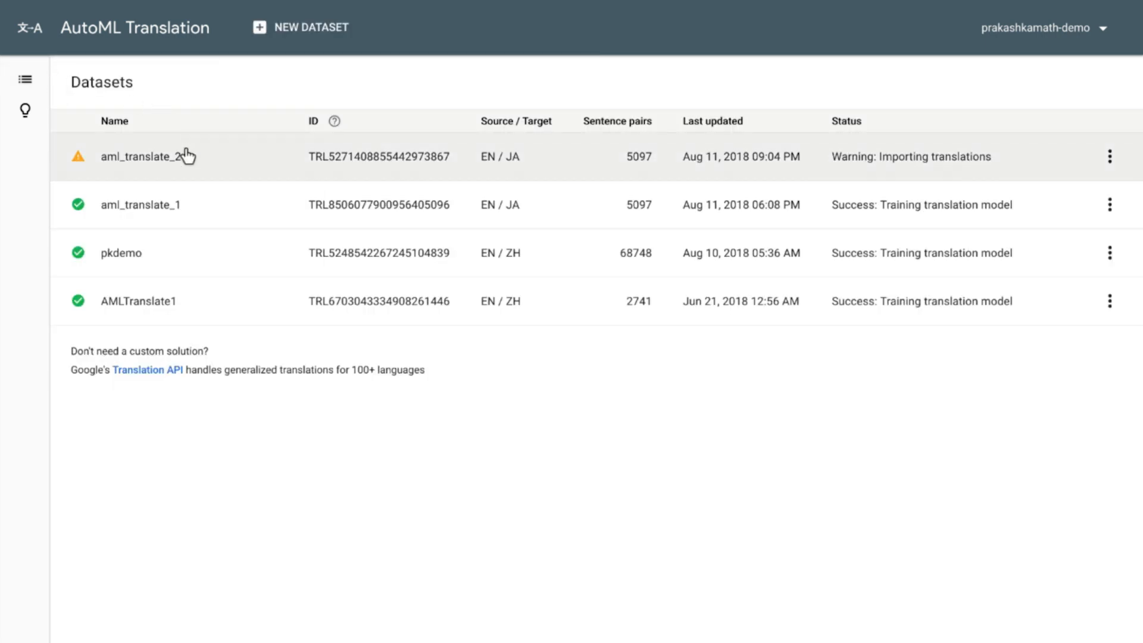
left_click(146, 156)
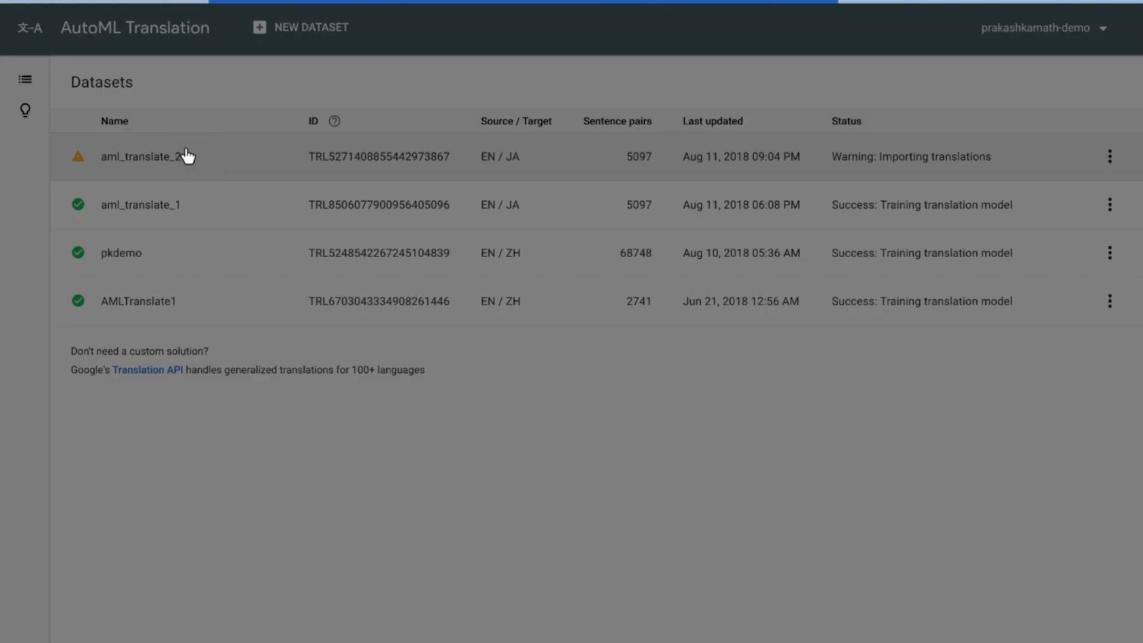
- Open aml_translate_2 to review its 5097 en-ja.tmx sentence pairs
left_click(156, 156)
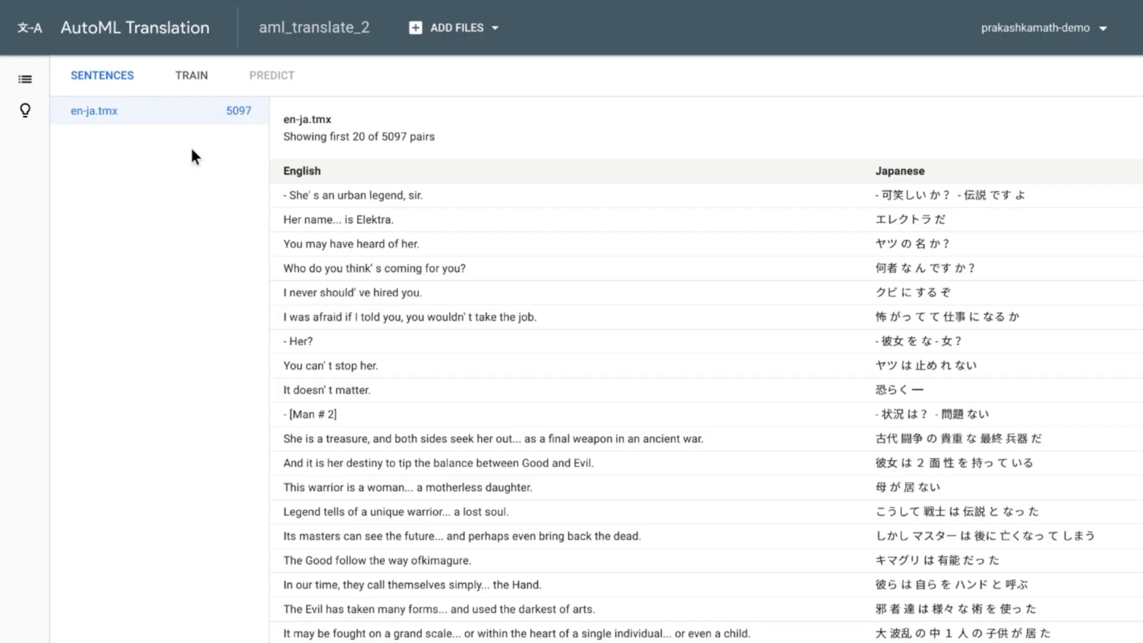
mouse_move(340, 207)
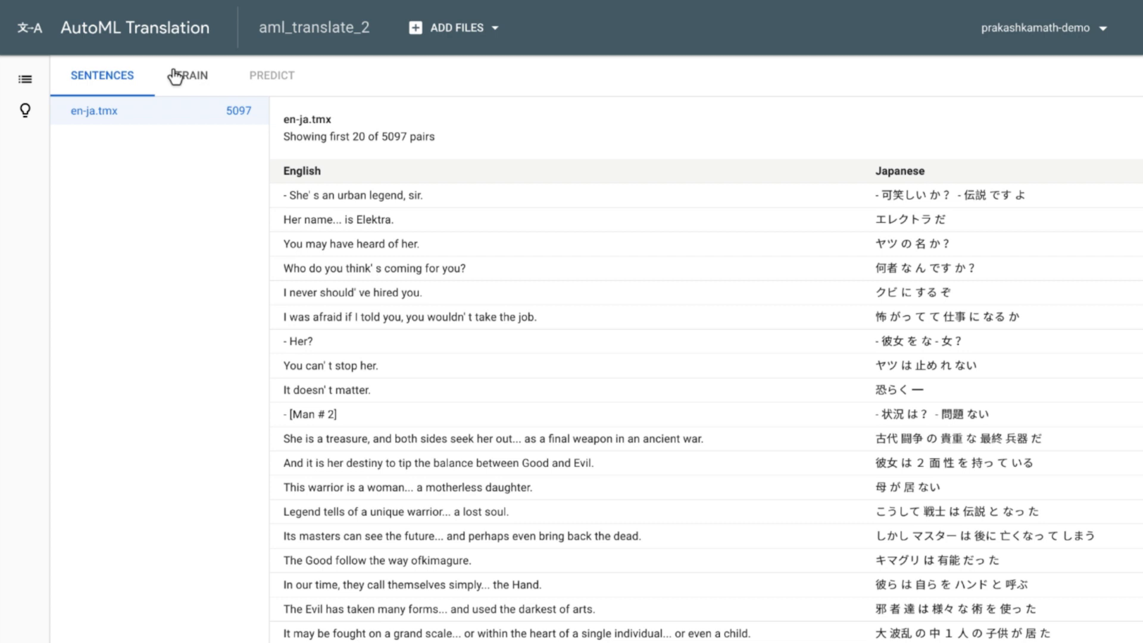
- Review aml_translate_2's 4078/510/509 split, keep Google NMT as base, then cancel training
left_click(191, 75)
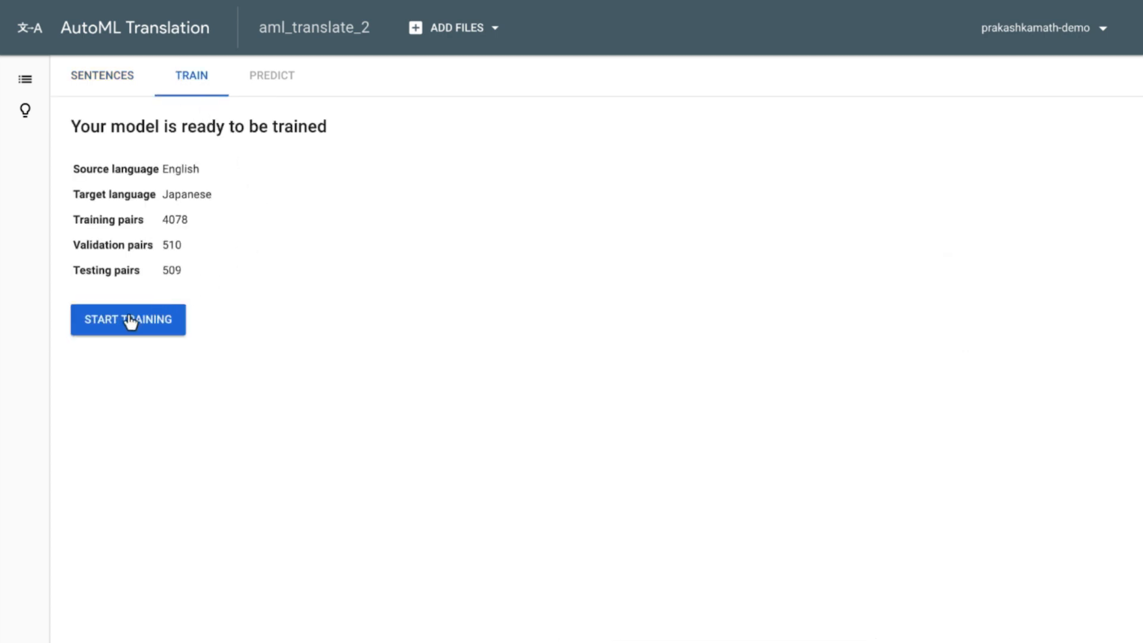
left_click(127, 319)
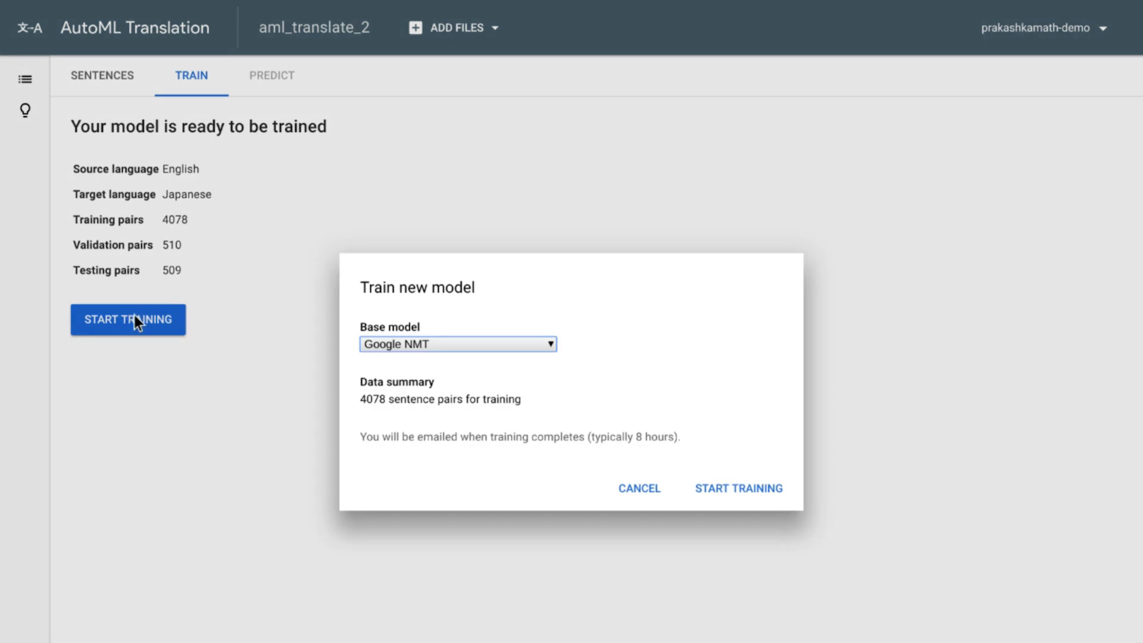
mouse_move(470, 308)
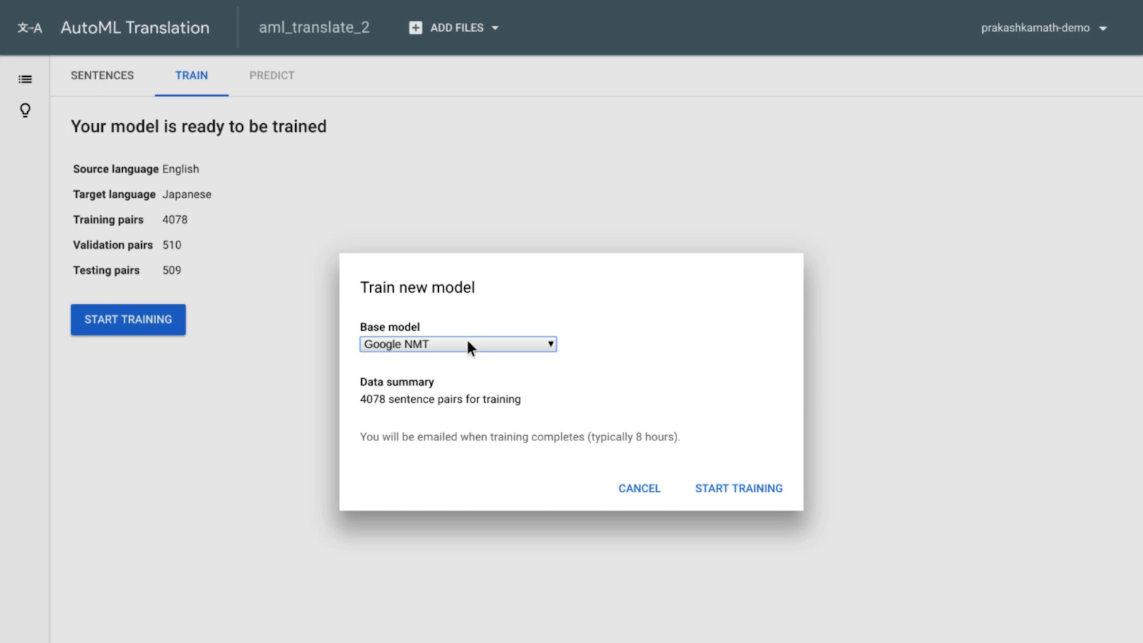
left_click(458, 343)
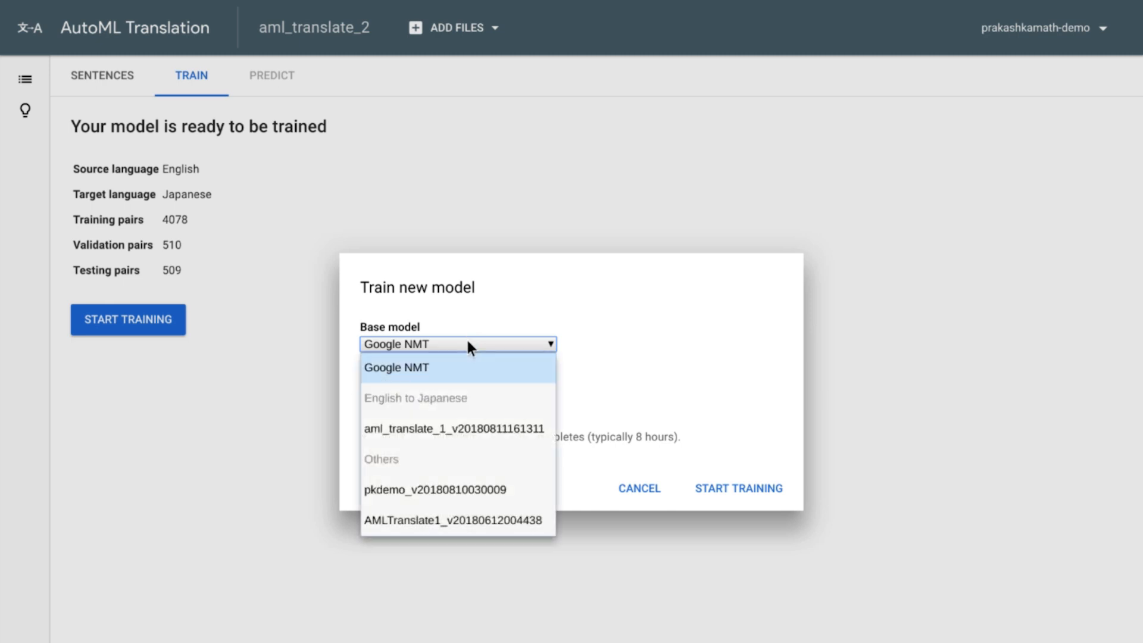
mouse_move(587, 327)
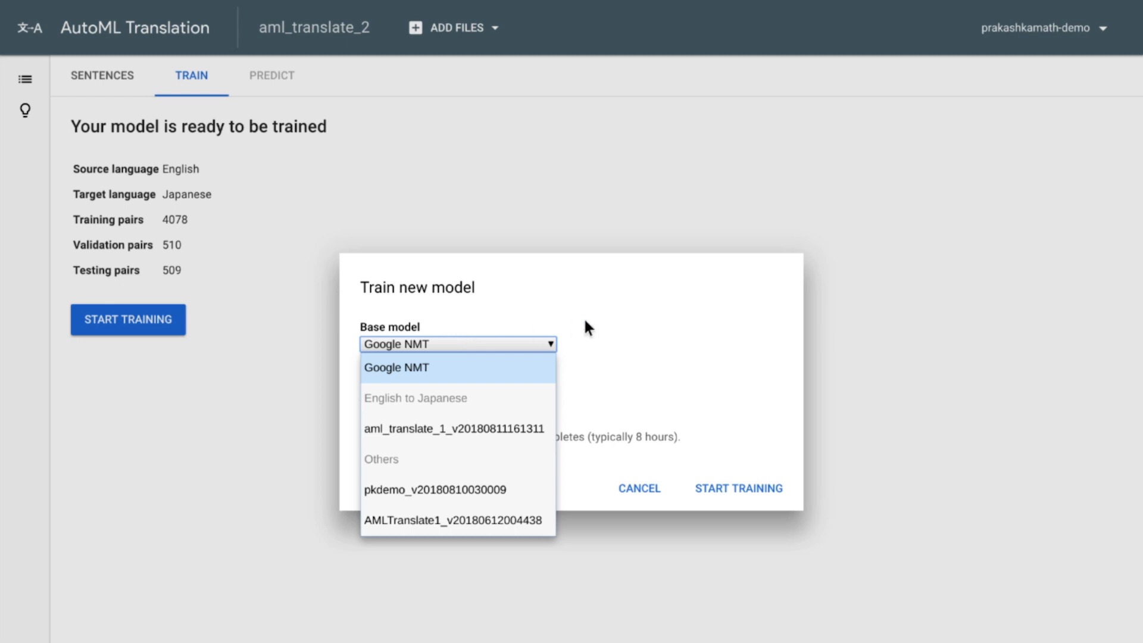
left_click(397, 367)
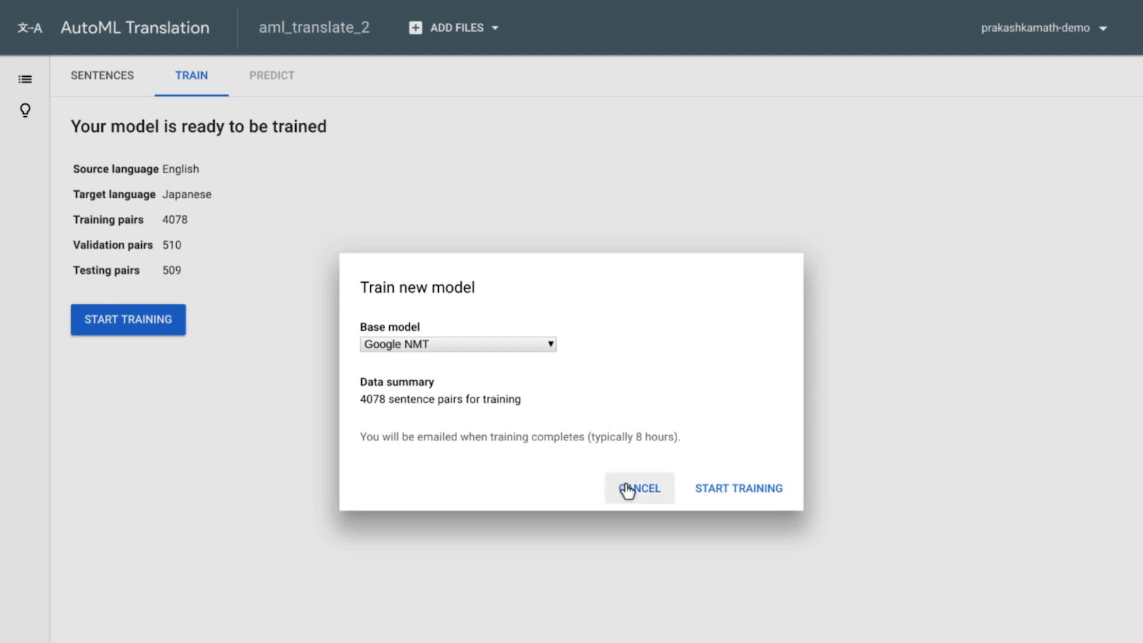
left_click(637, 488)
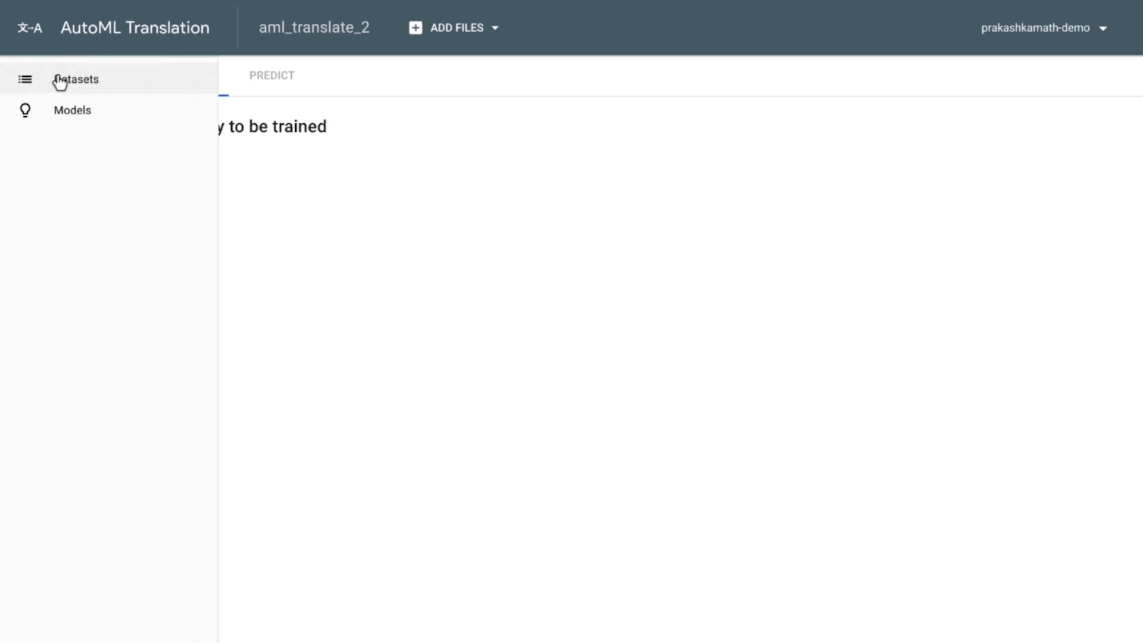
- Open the aml_translate_1 dataset from the Datasets list to view its 5097 pairs
left_click(75, 78)
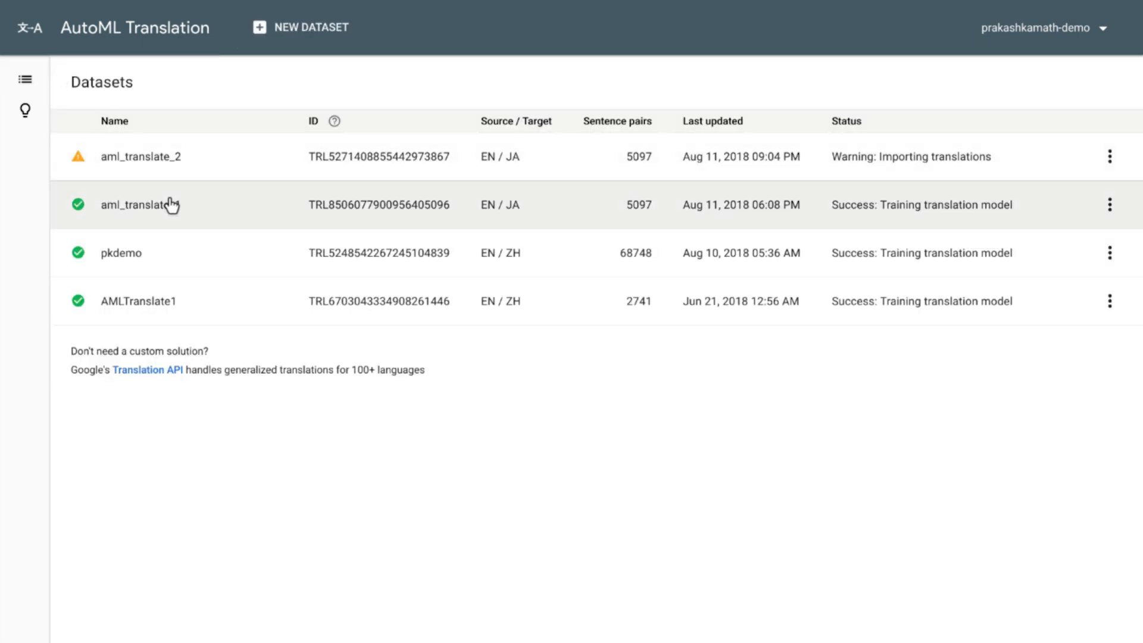
left_click(139, 205)
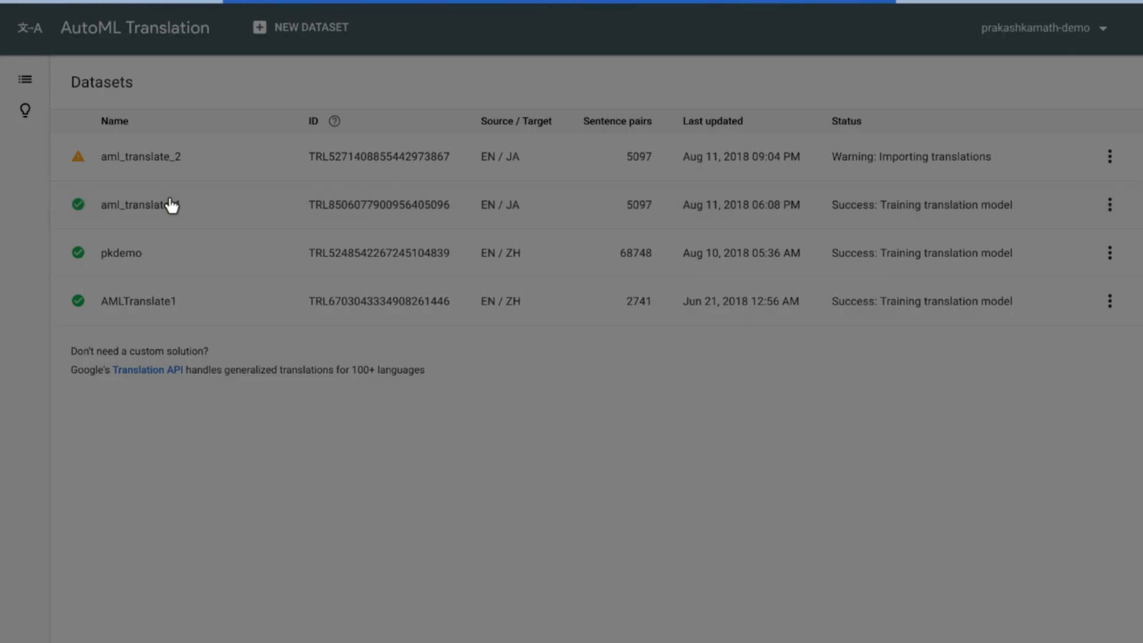
left_click(140, 205)
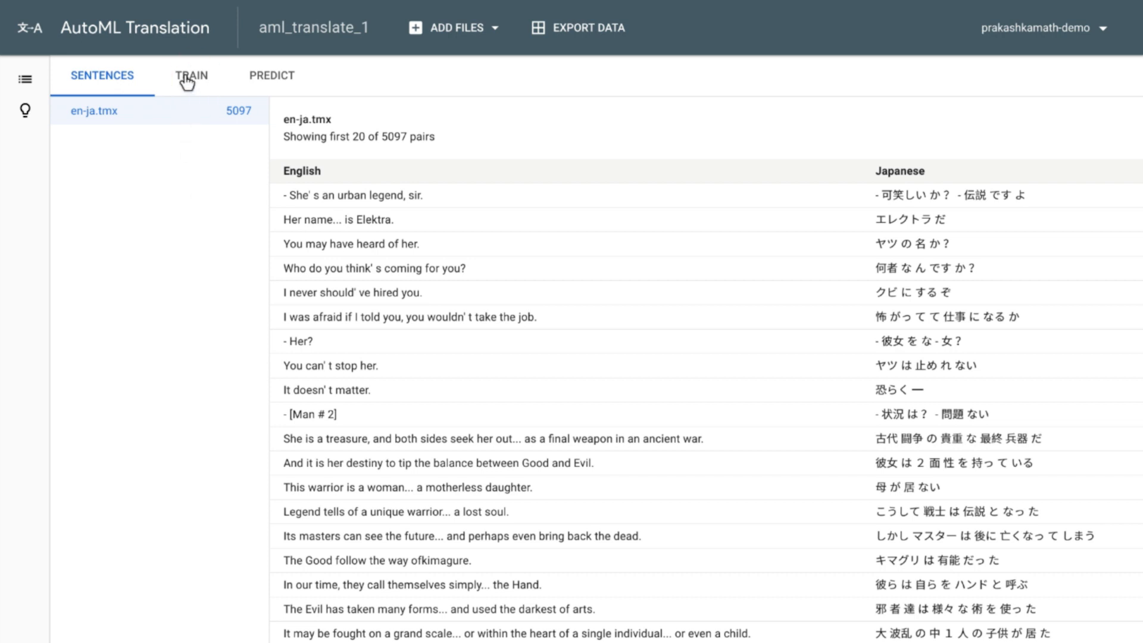
- Review aml_translate_1's BLEU 3.047 vs 2.665 base, then open and dismiss Train New Model
left_click(191, 75)
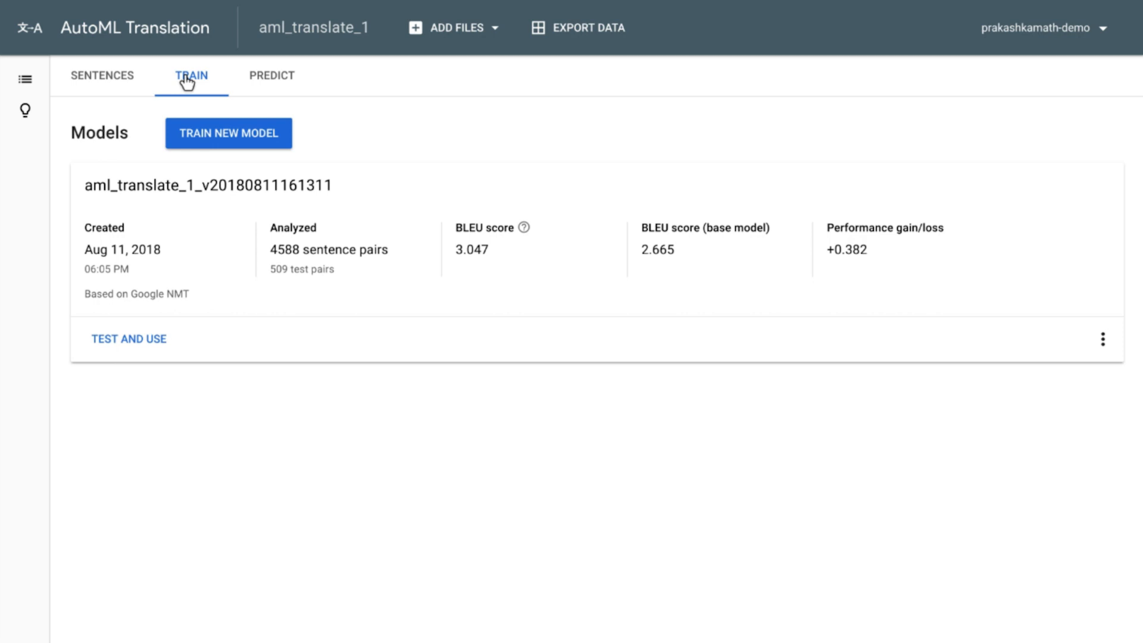
mouse_move(480, 169)
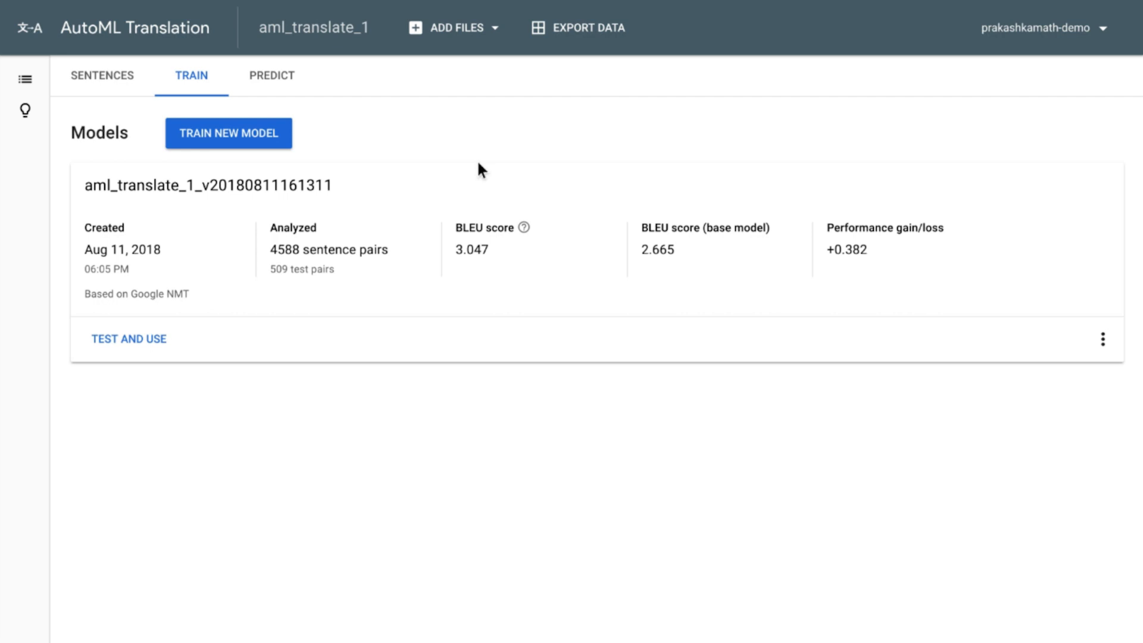
mouse_move(375, 222)
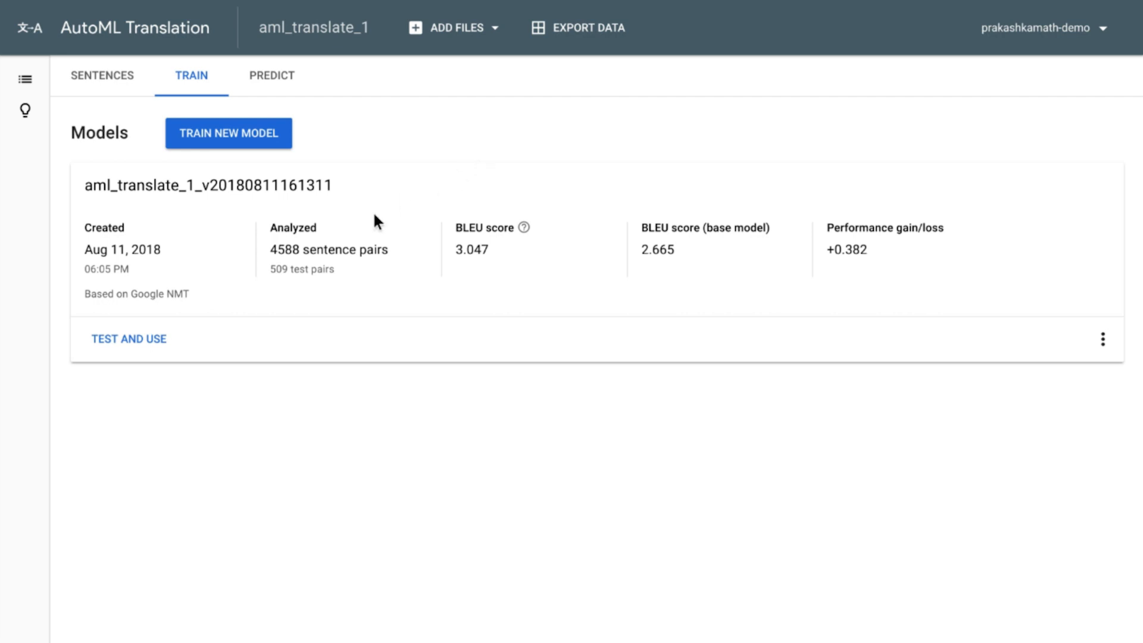
mouse_move(289, 262)
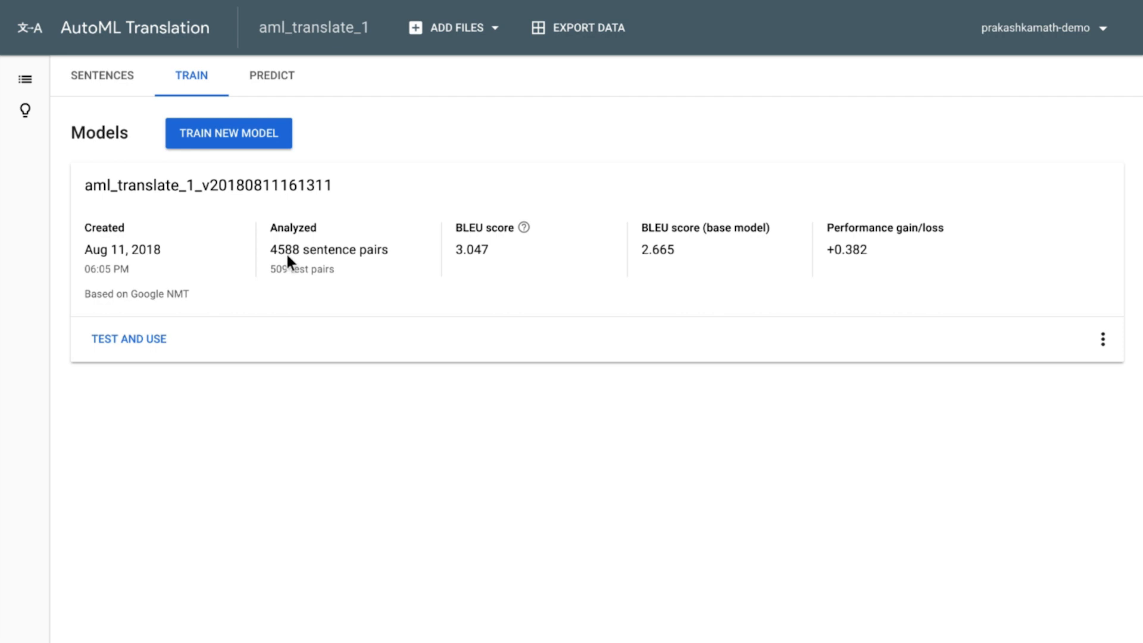
mouse_move(202, 279)
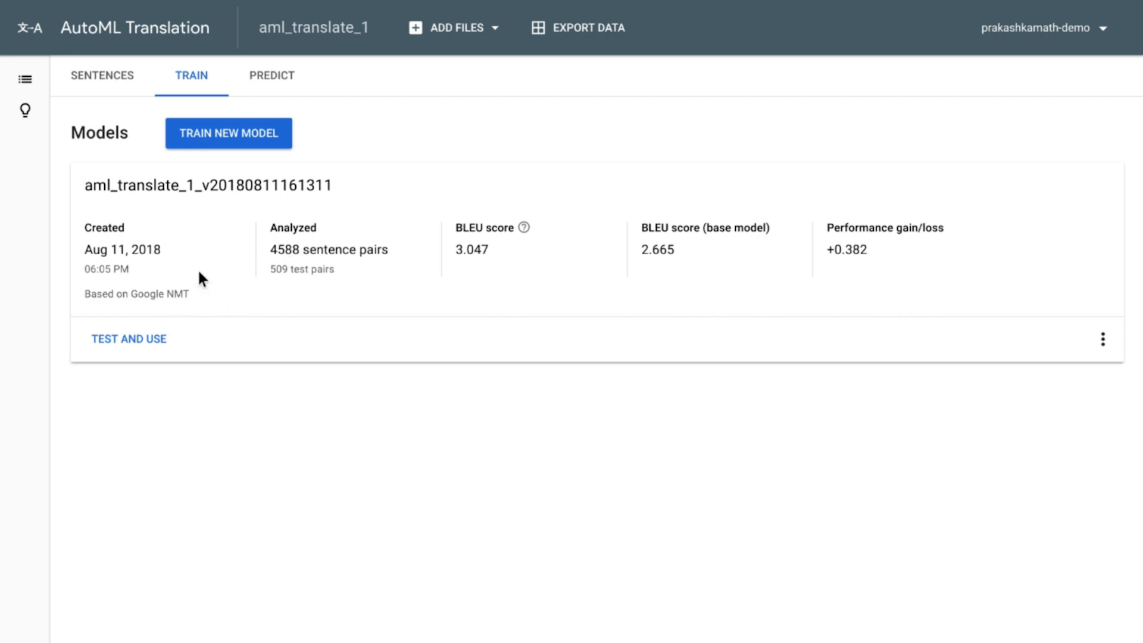
left_click(228, 133)
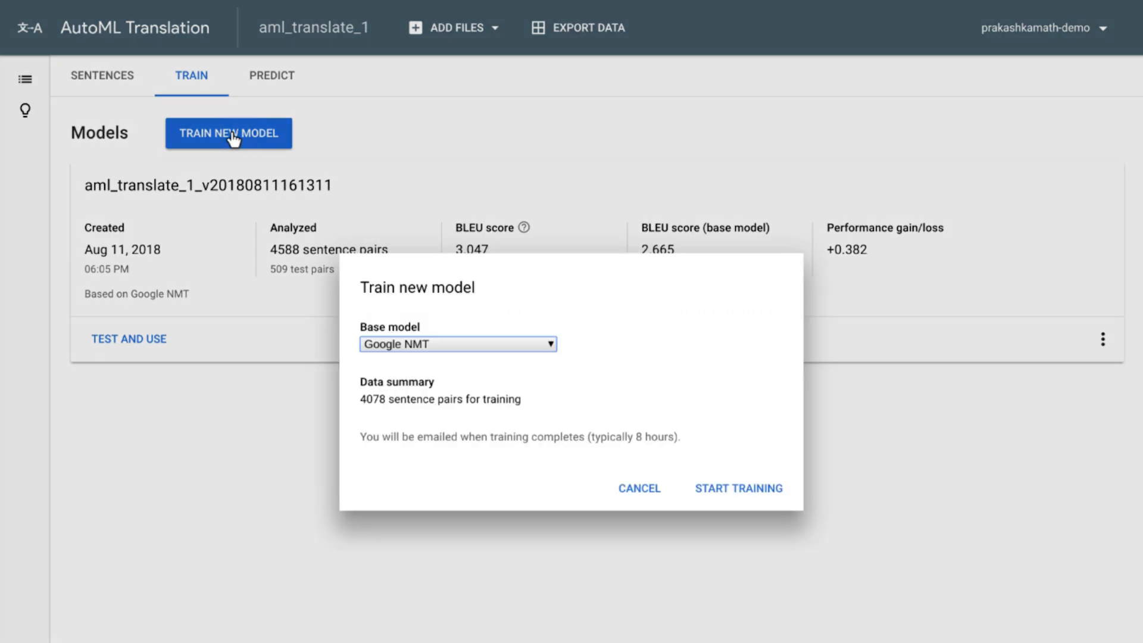
left_click(457, 343)
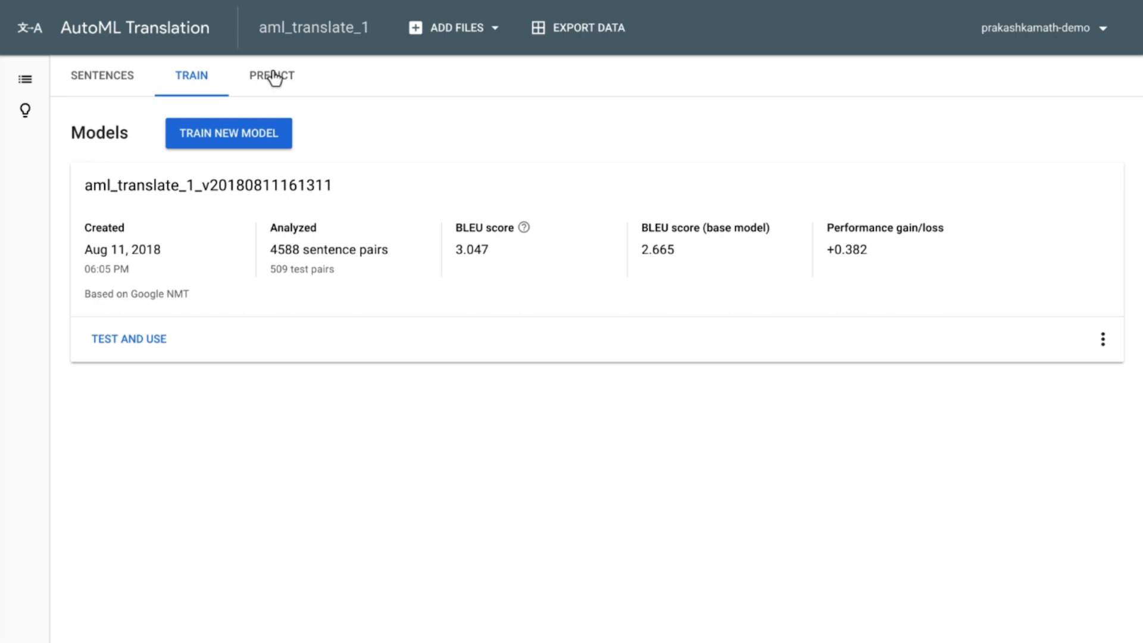
- Open the PREDICT page and scroll through its API examples
left_click(272, 75)
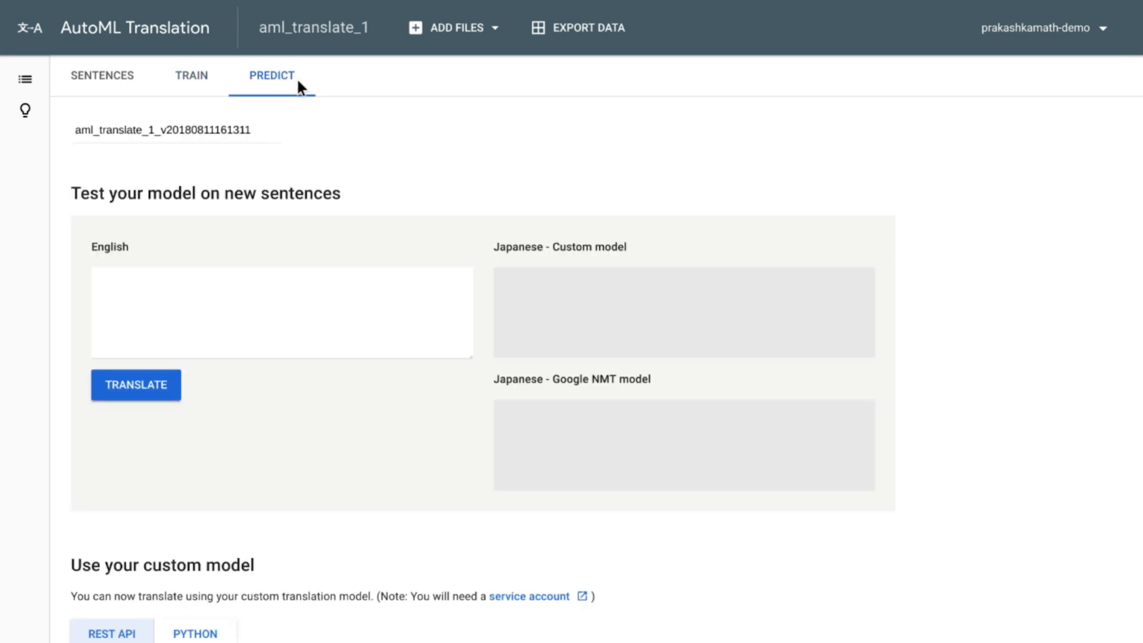
scroll("down", 3)
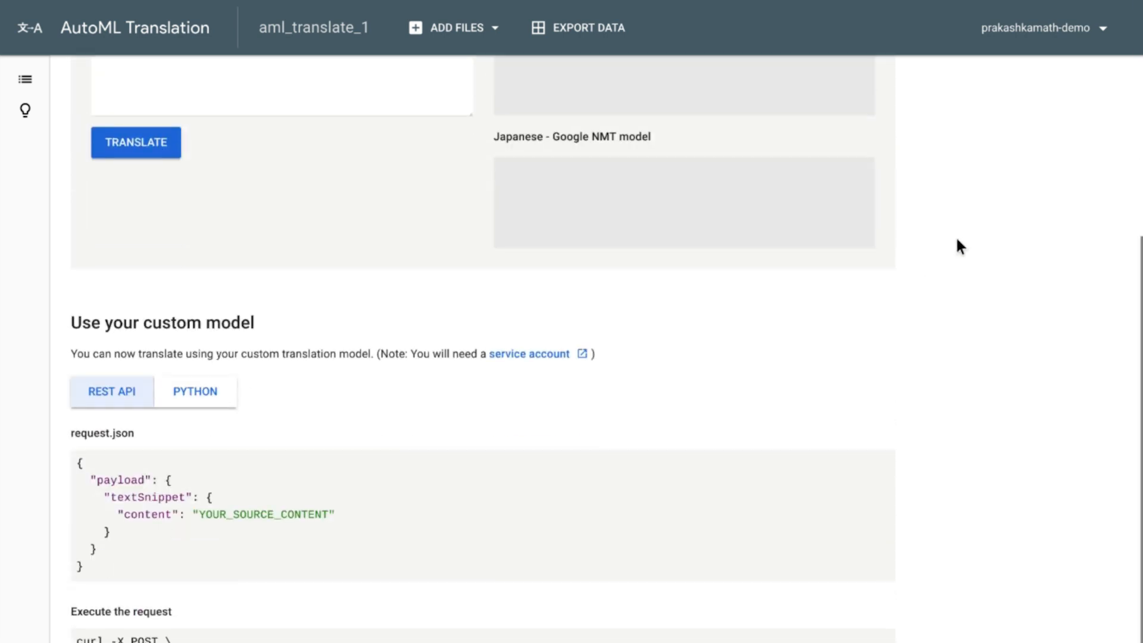
scroll("down", 3)
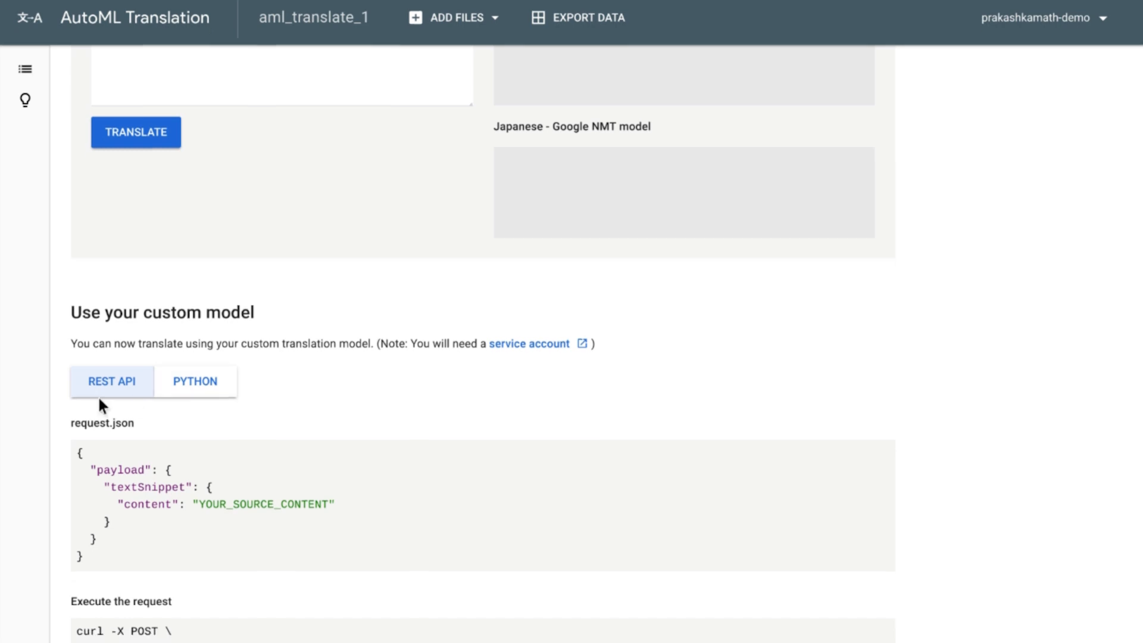
scroll("down", 3)
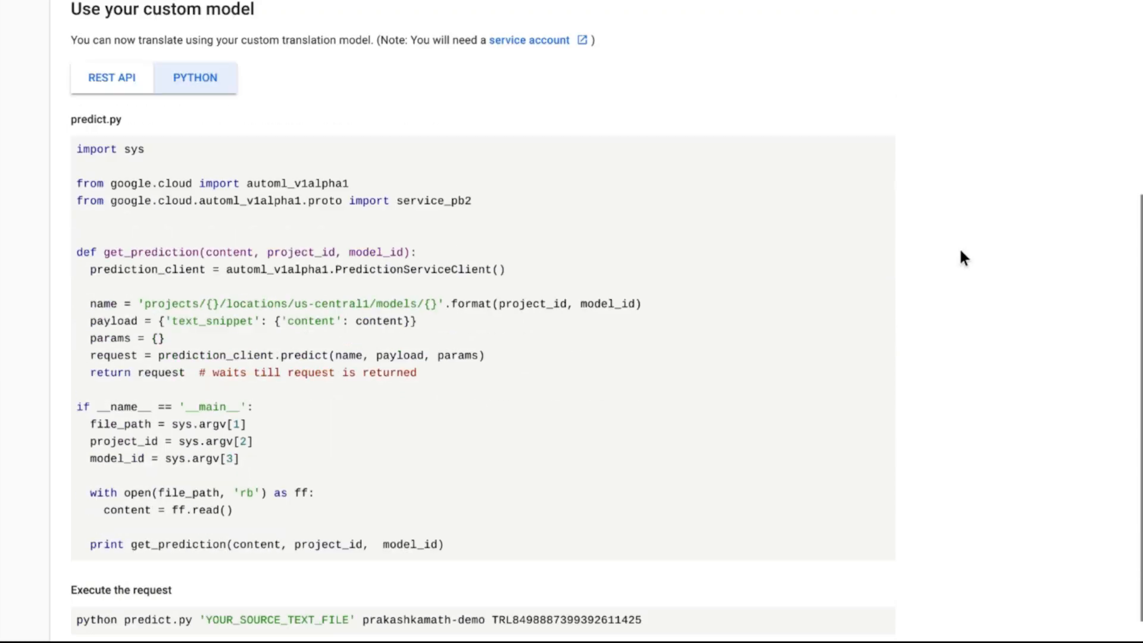
scroll("down", 3)
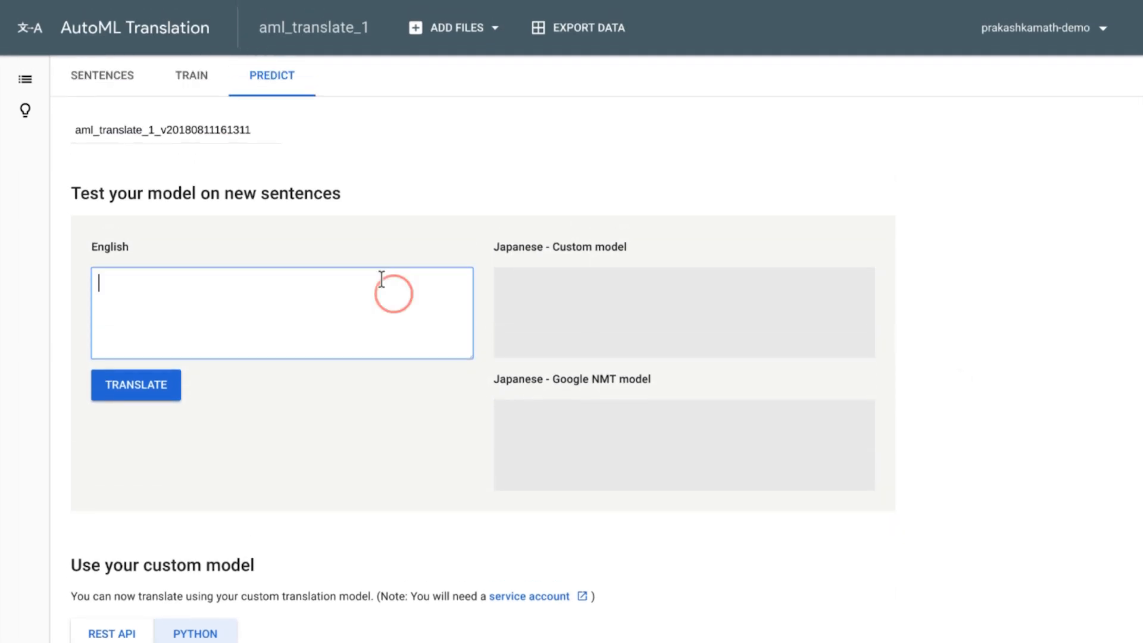
- Translate "Where is Elektra?" with the custom and Google NMT models
type("Where is Elektra?")
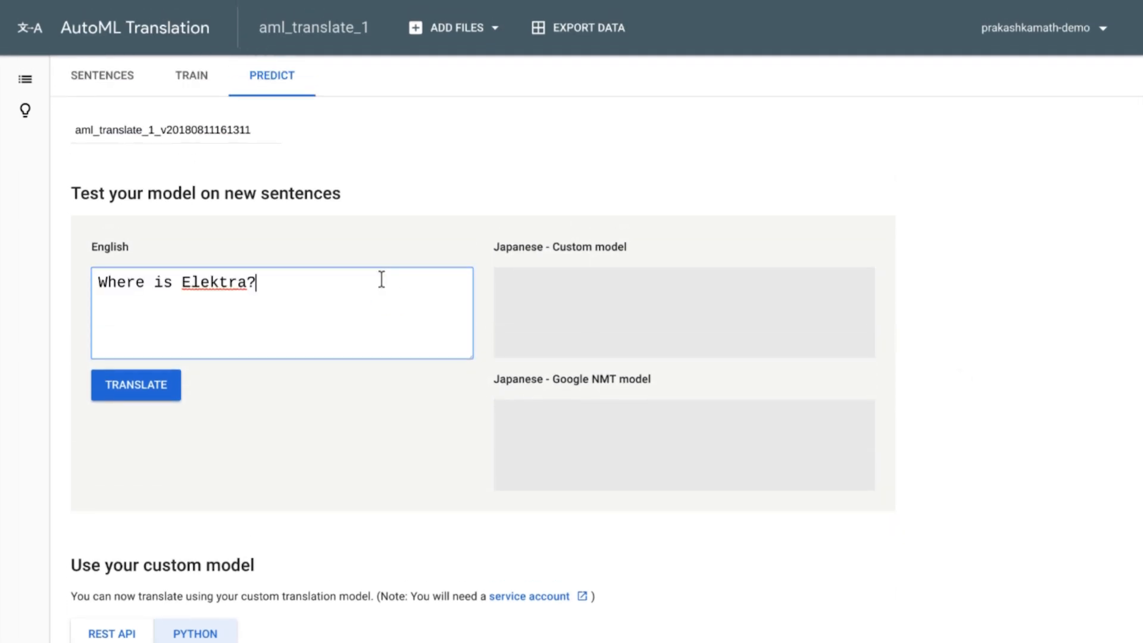
left_click(136, 383)
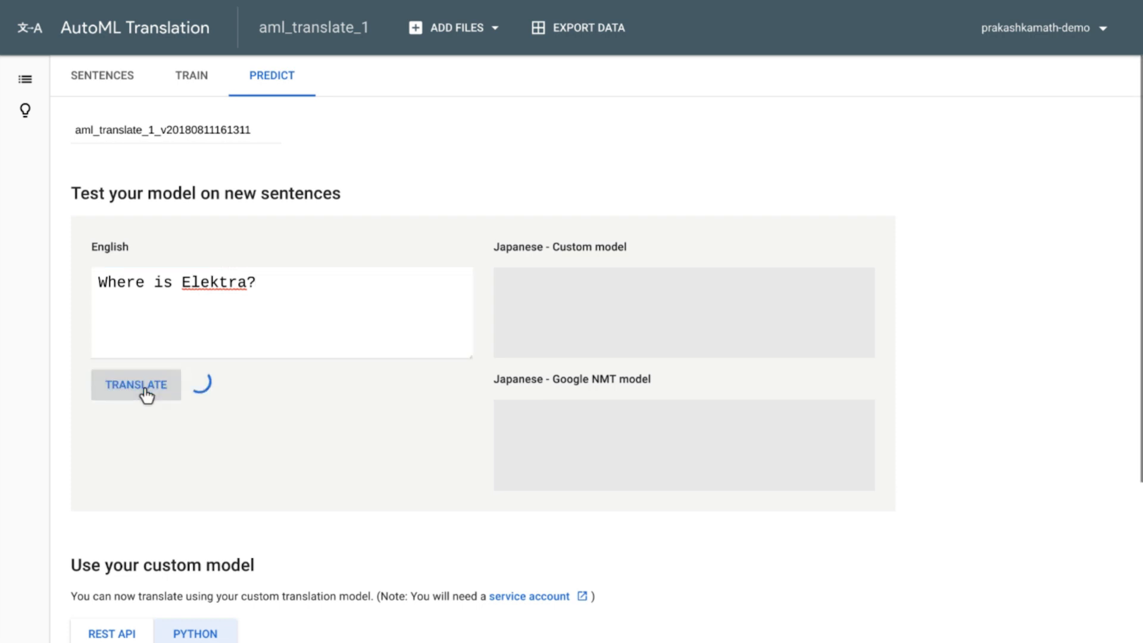
left_click(136, 384)
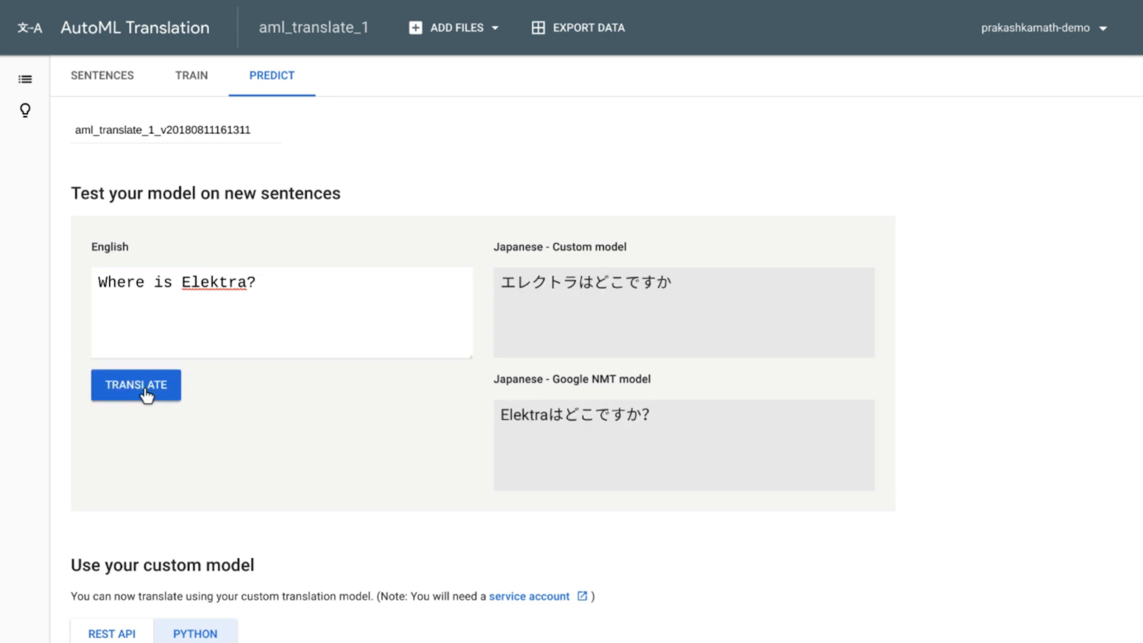